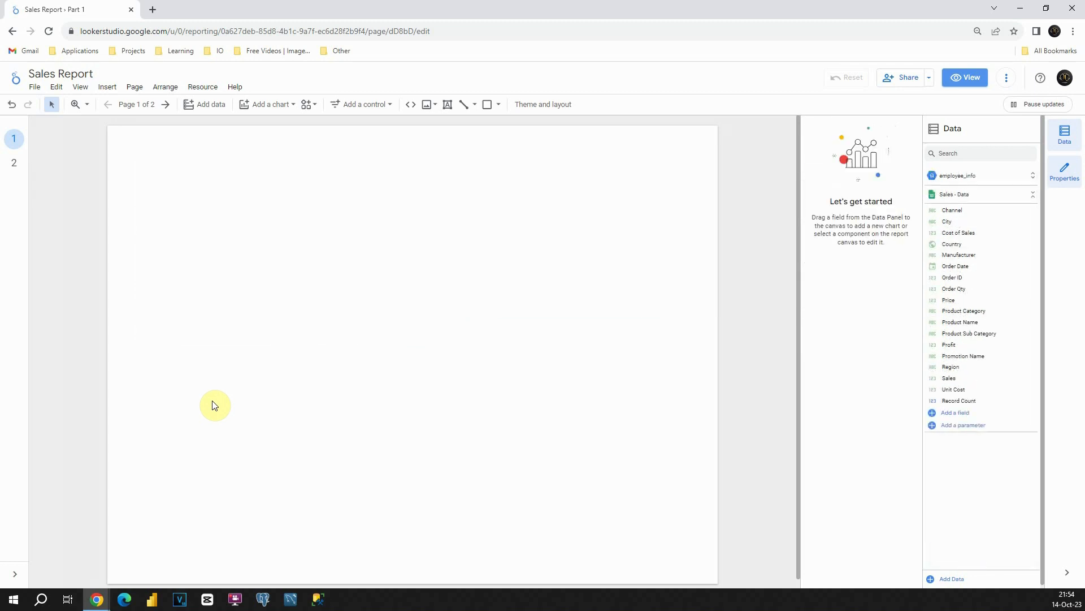
mouse_move(267, 104)
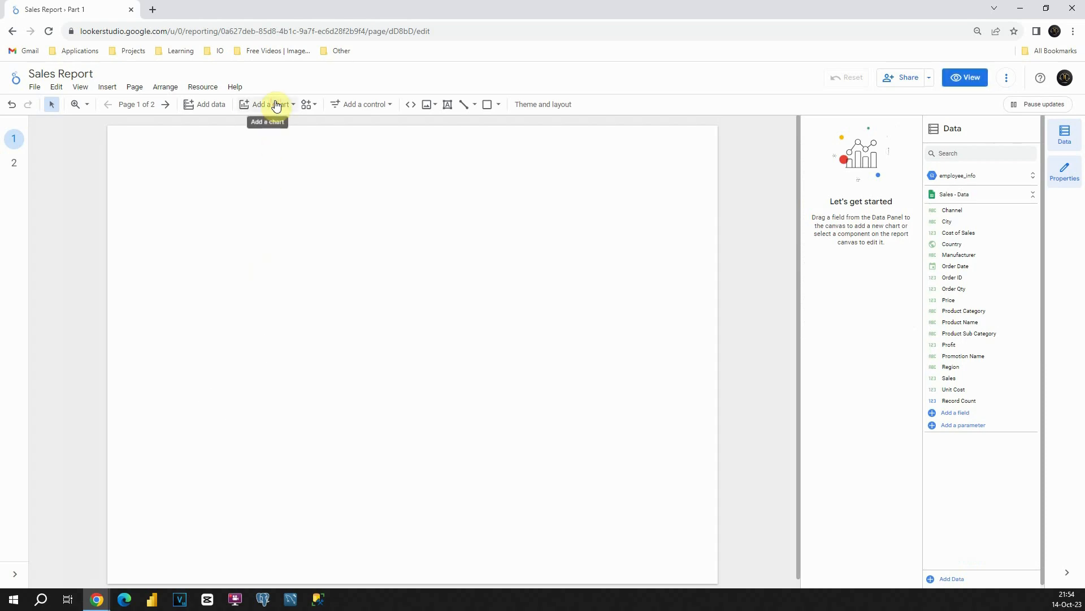
Add a Pivot table chart to the blank report page from the chart list
click(267, 104)
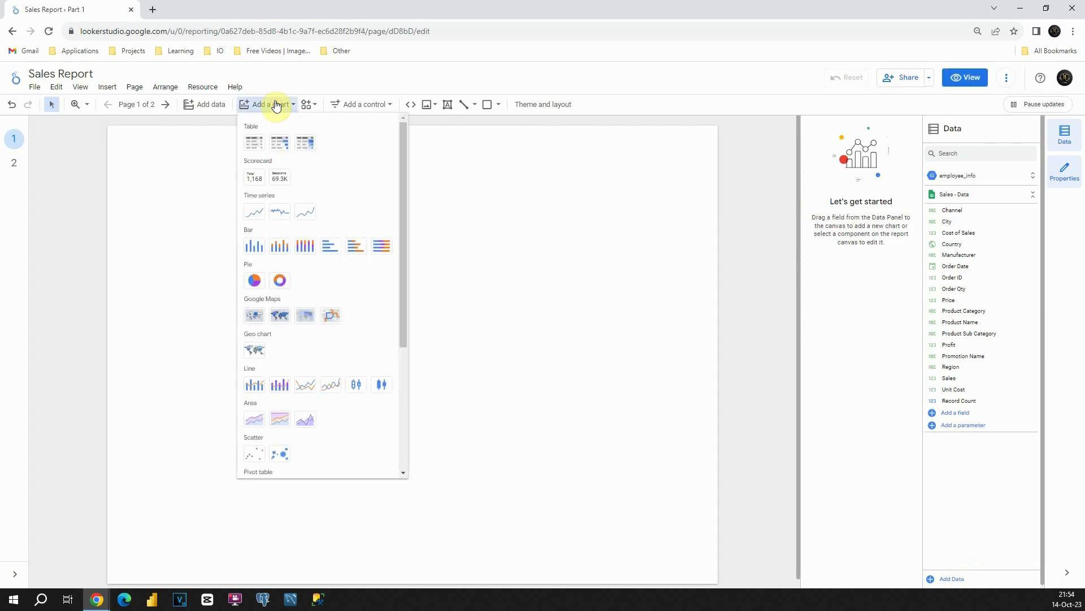
mouse_move(305, 245)
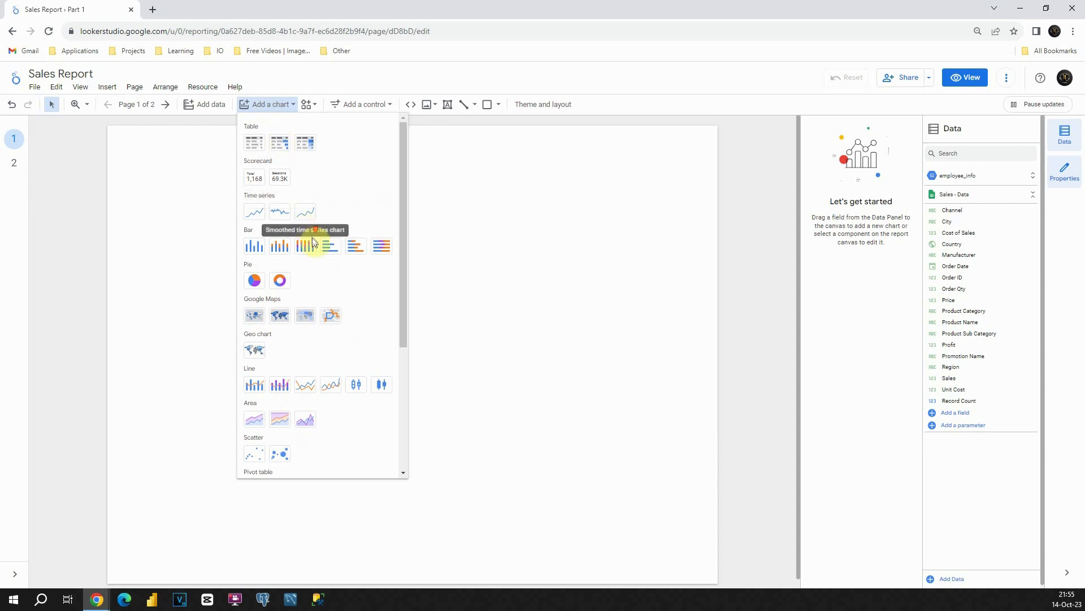
scroll(down, 3)
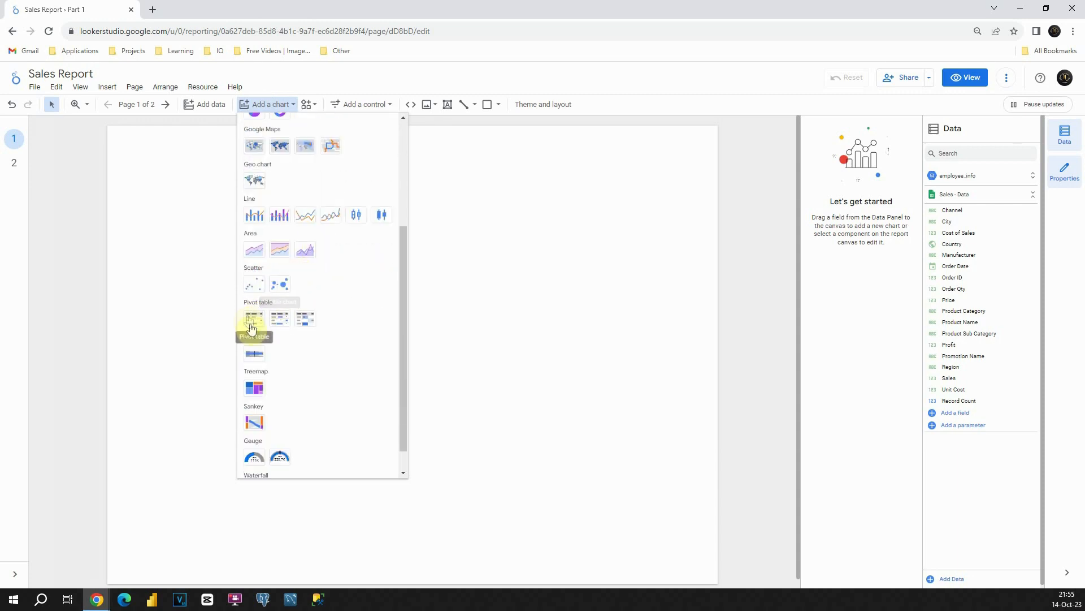
click(253, 318)
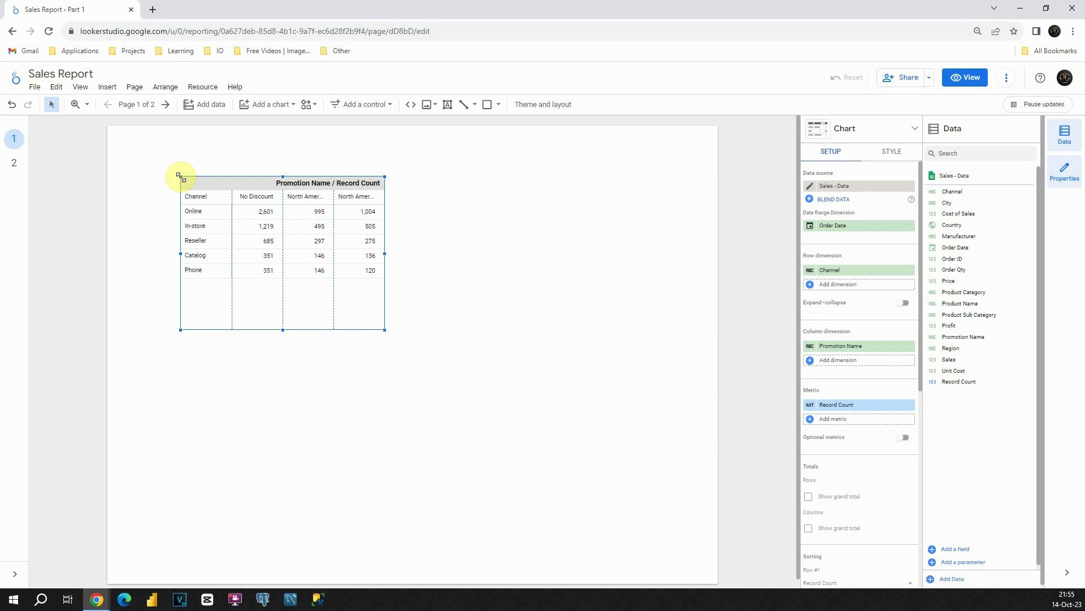
mouse_move(500, 208)
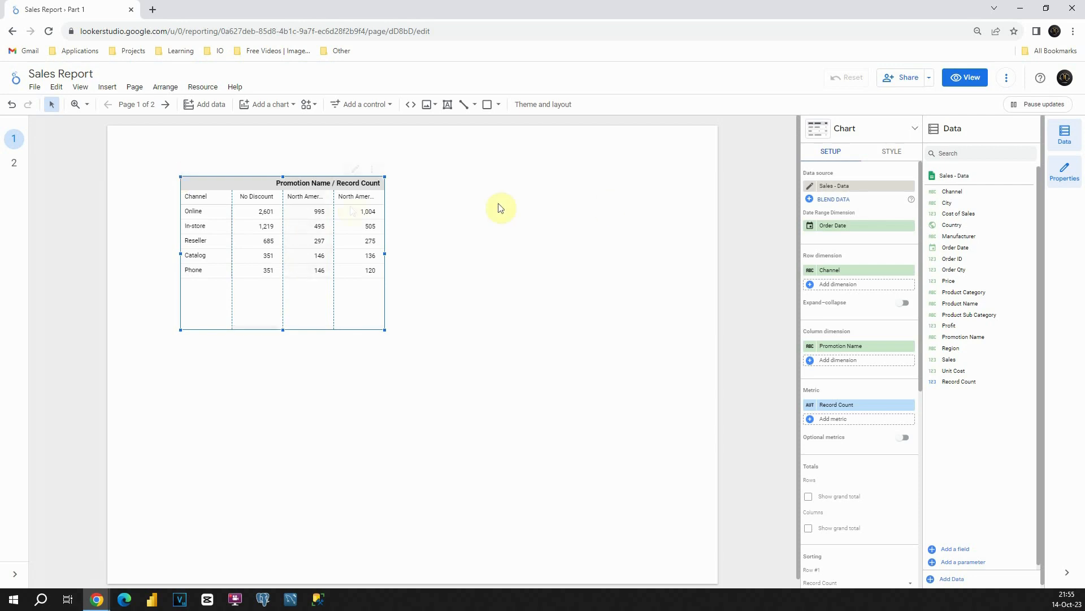
mouse_move(867, 431)
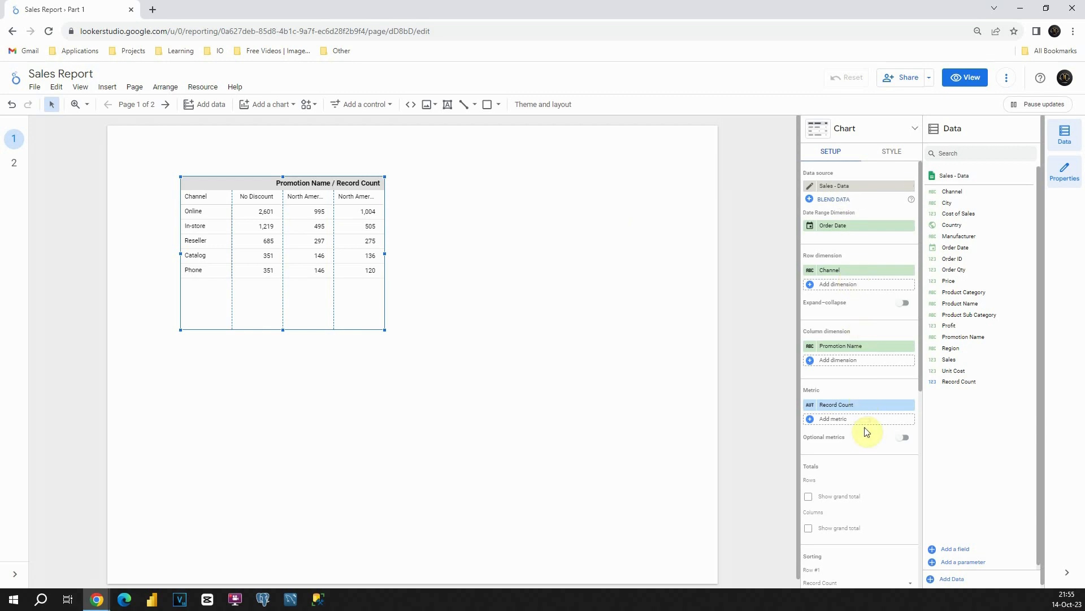
mouse_move(874, 375)
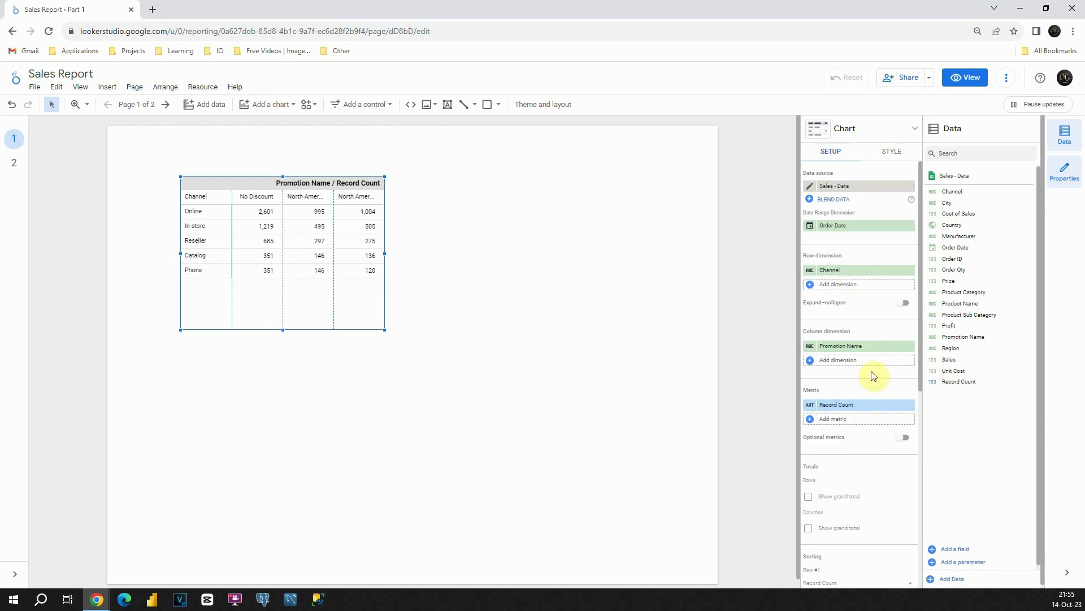
mouse_move(822, 251)
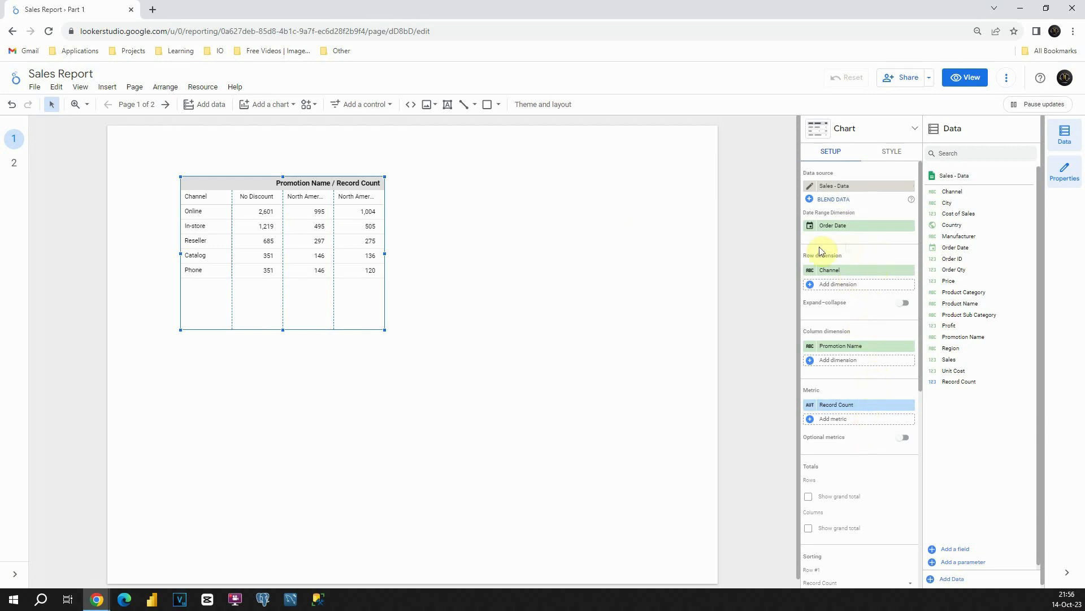
mouse_move(835, 319)
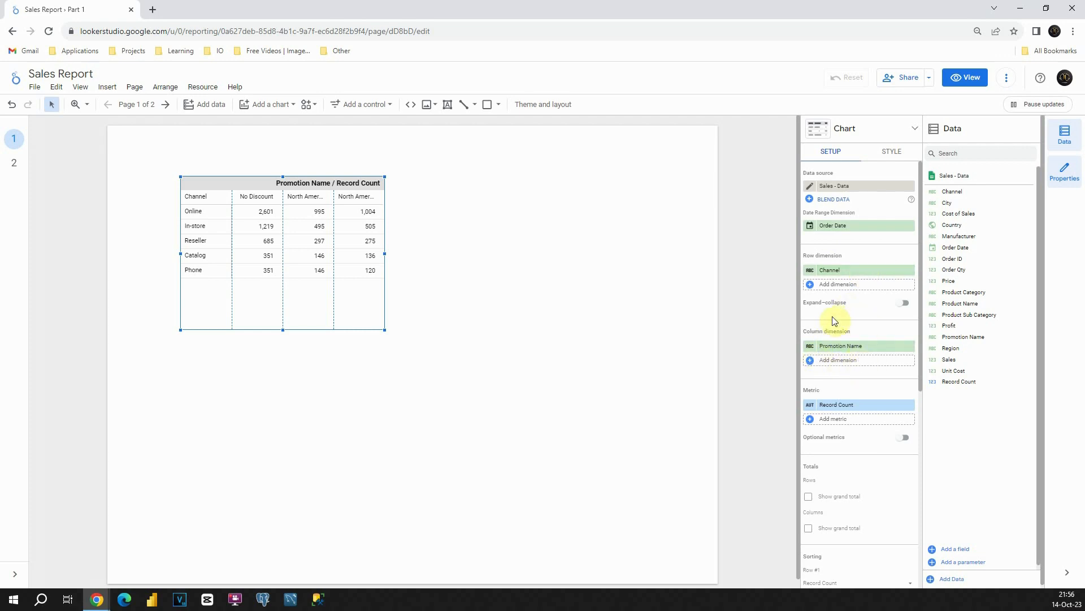
mouse_move(854, 393)
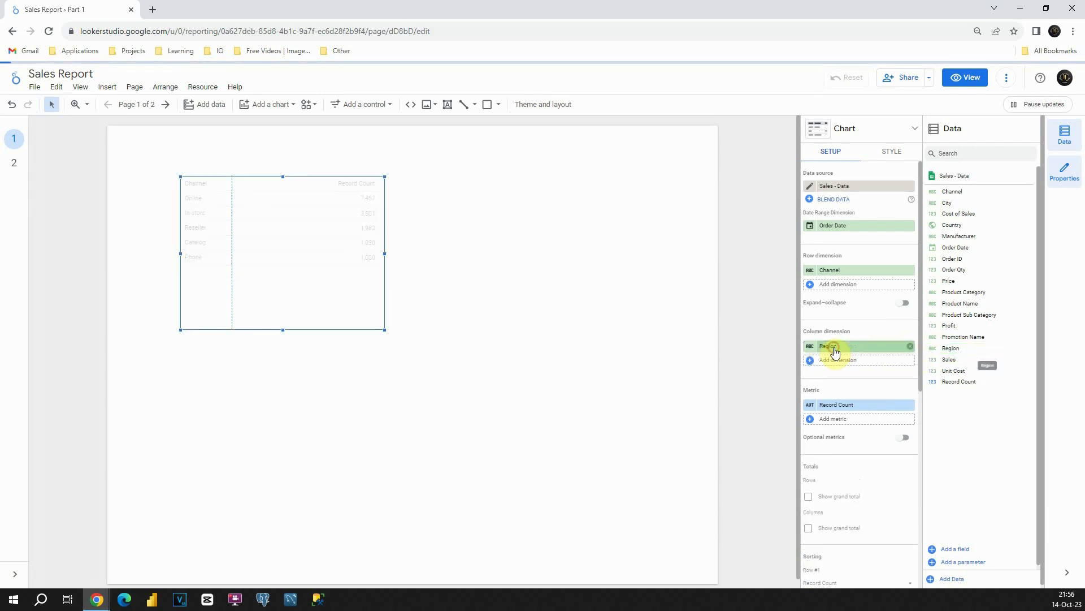
Set Region as the pivot table's column grouping so counts split by North America, Europe and Asia
click(951, 347)
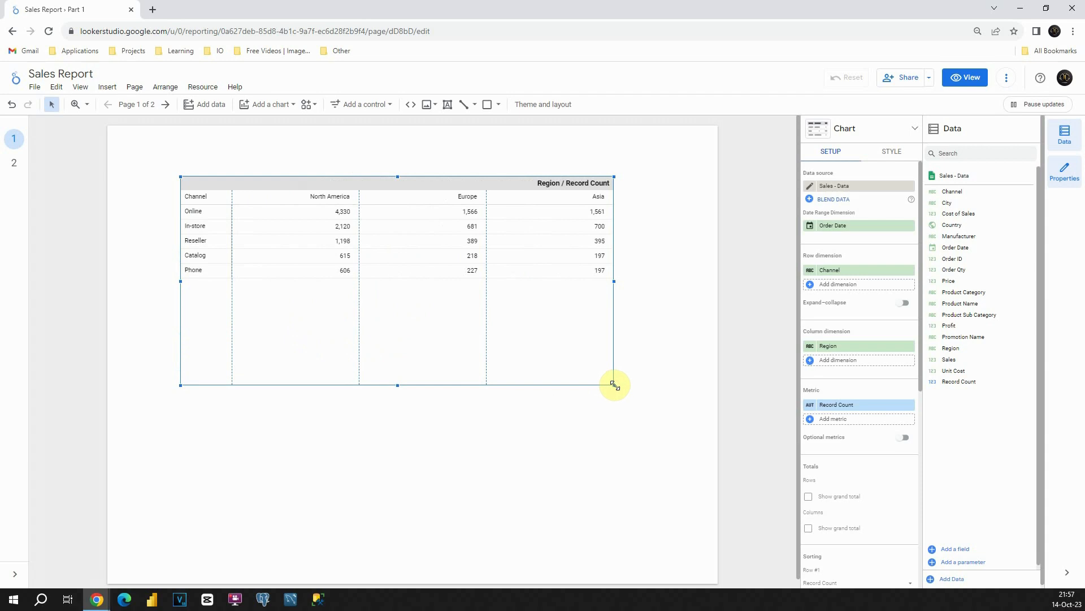
mouse_move(802, 404)
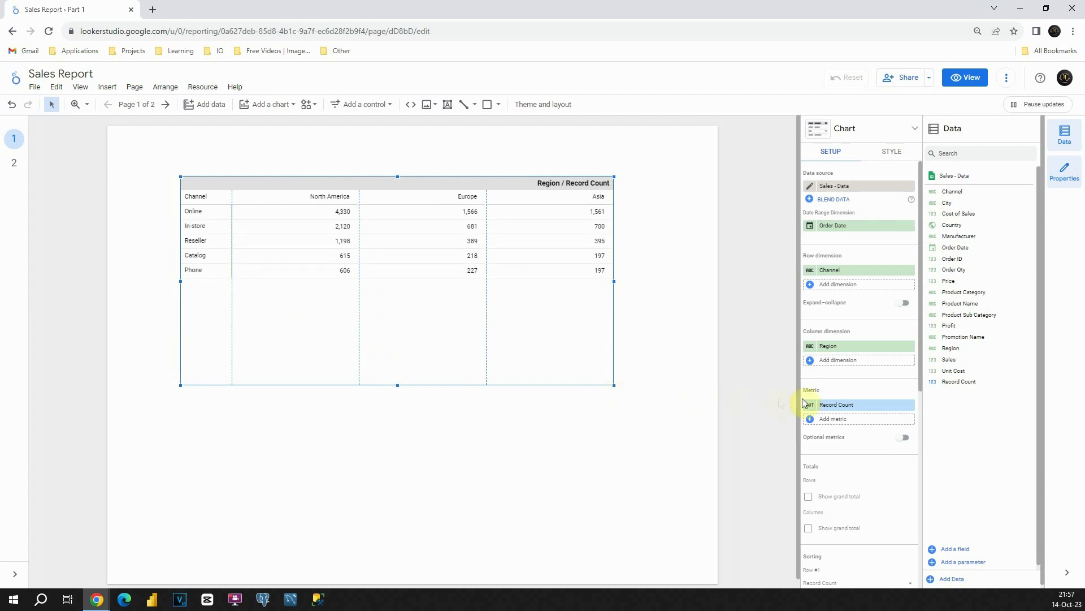
mouse_move(835, 408)
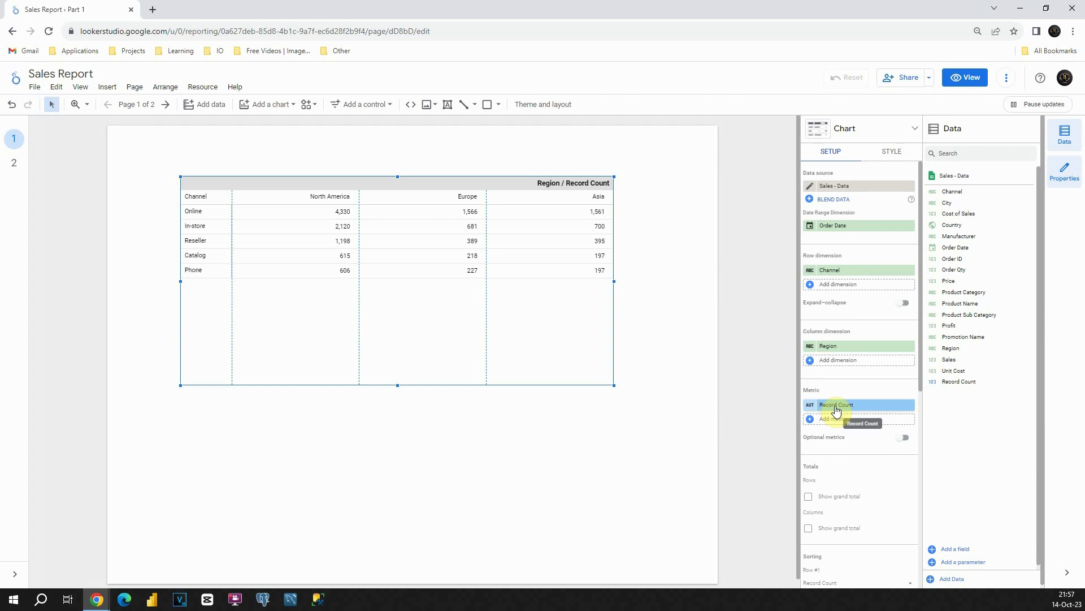
mouse_move(955, 326)
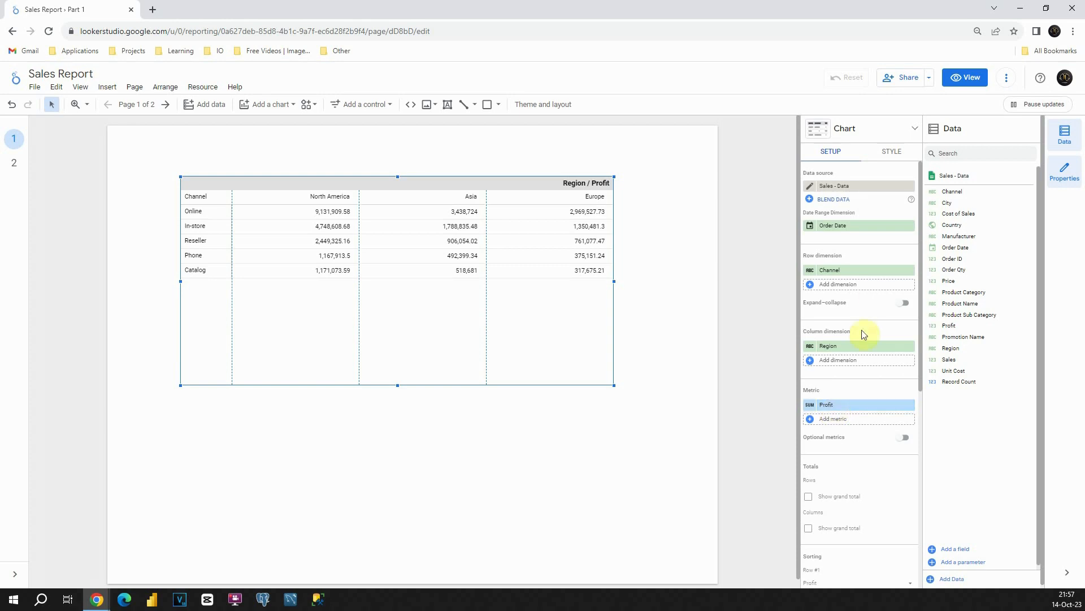
mouse_move(838, 255)
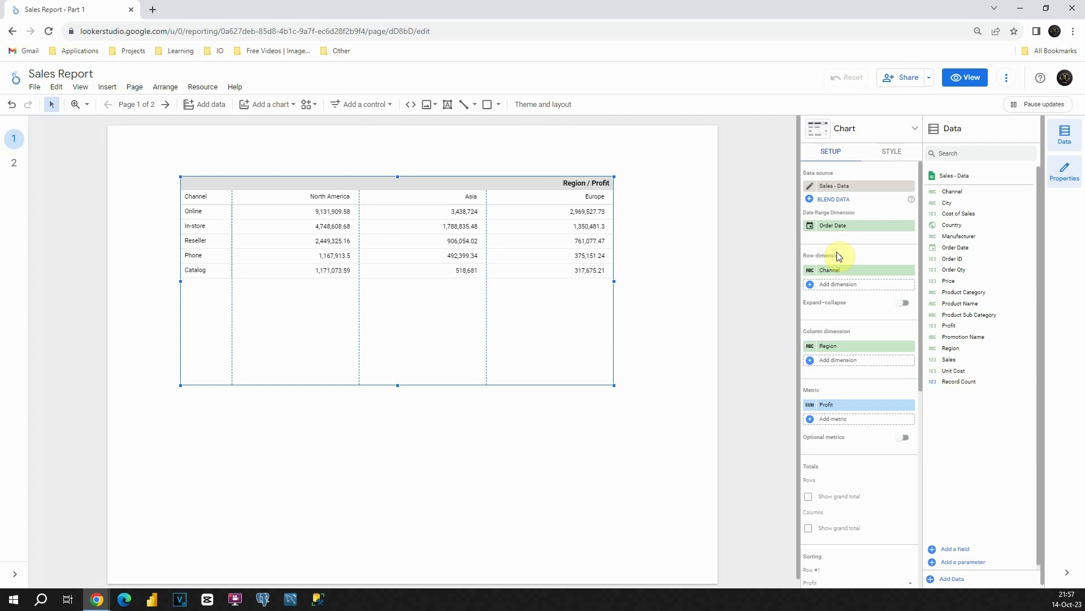
mouse_move(884, 151)
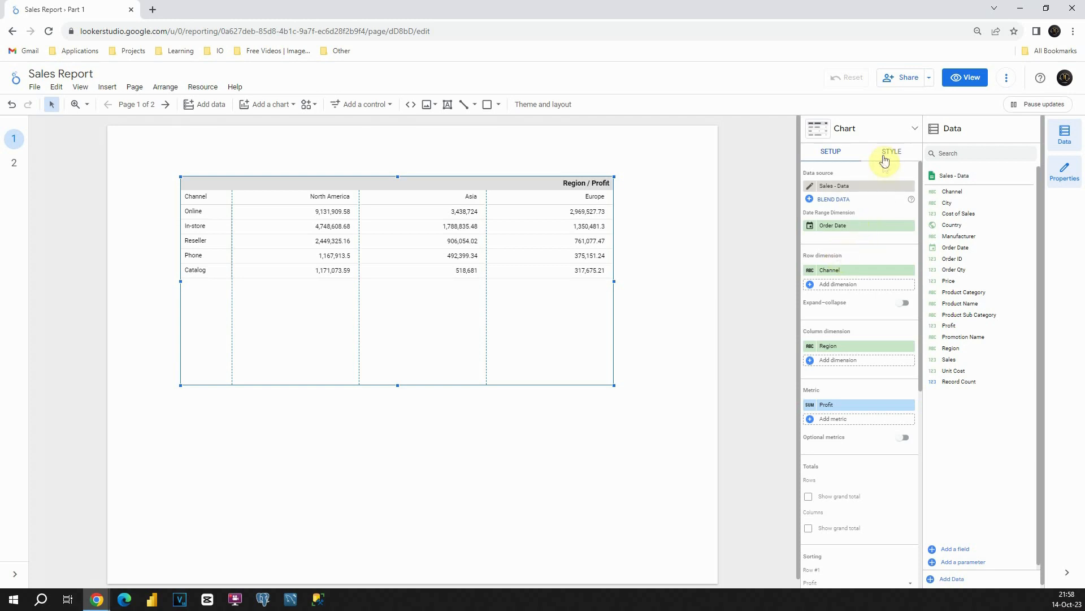
Switch to the STYLE tab and review the Table Header and Table Colors options
click(891, 150)
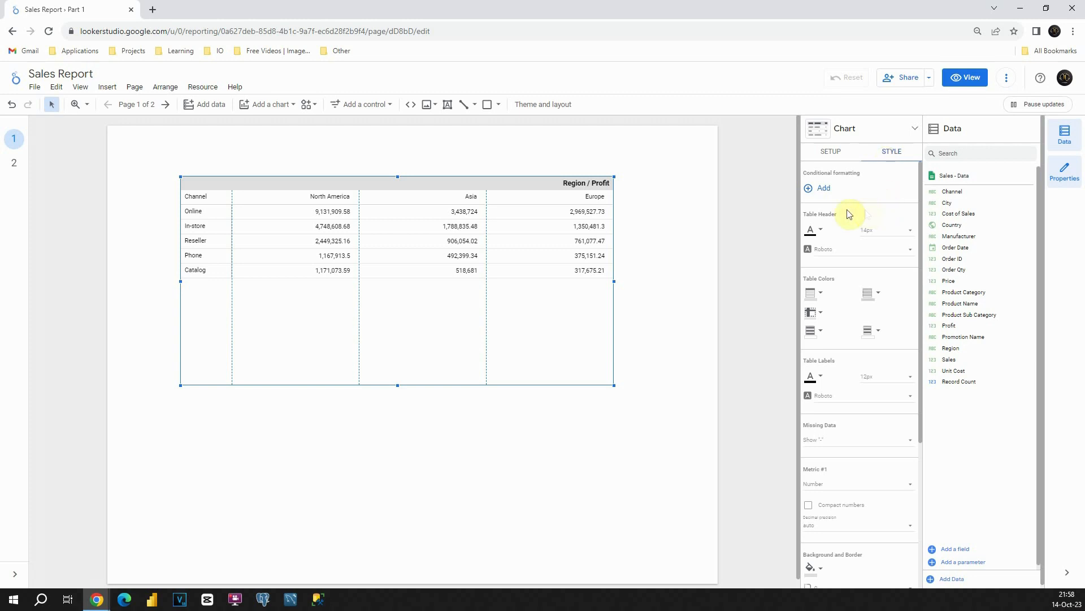
mouse_move(846, 251)
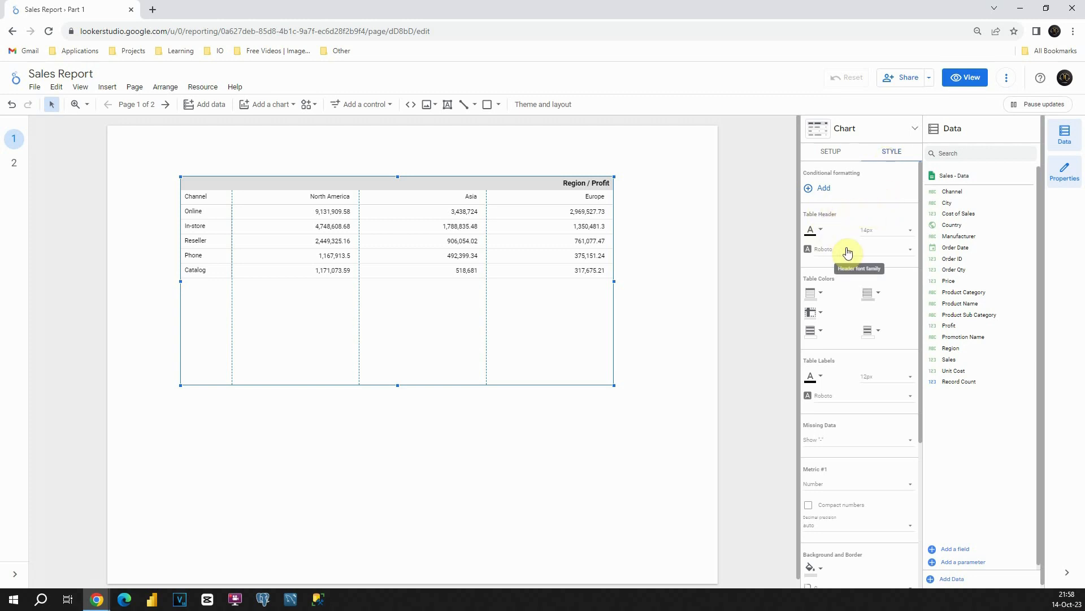
scroll(down, 3)
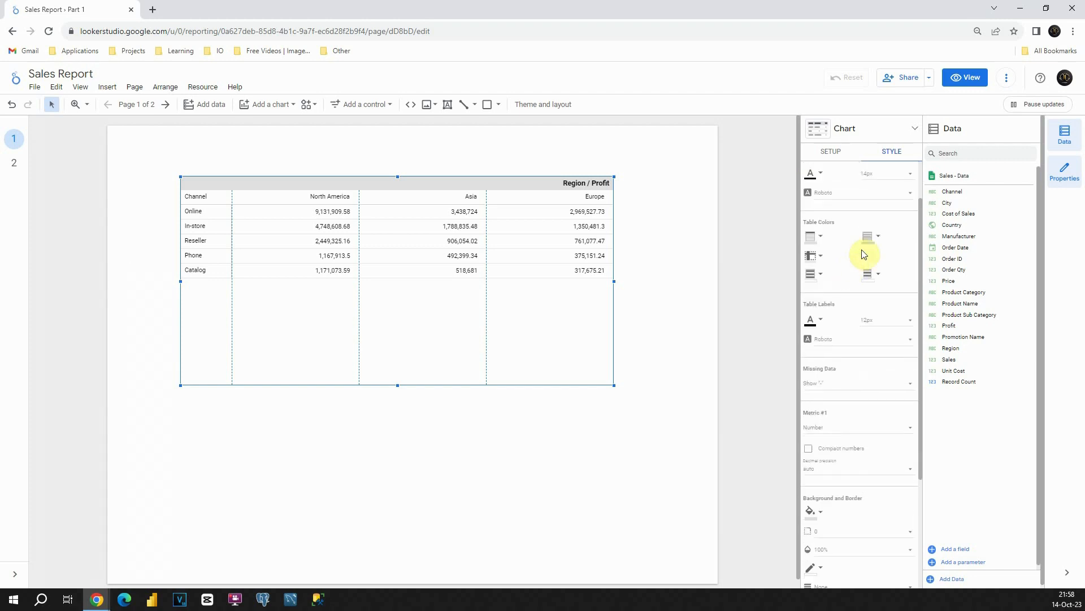
mouse_move(859, 255)
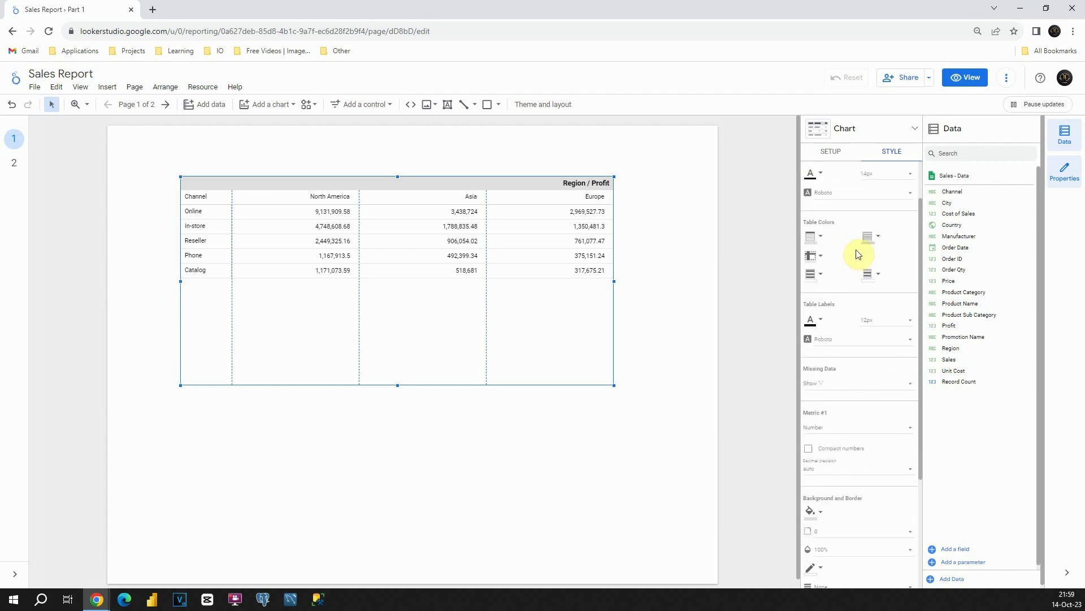
mouse_move(812, 257)
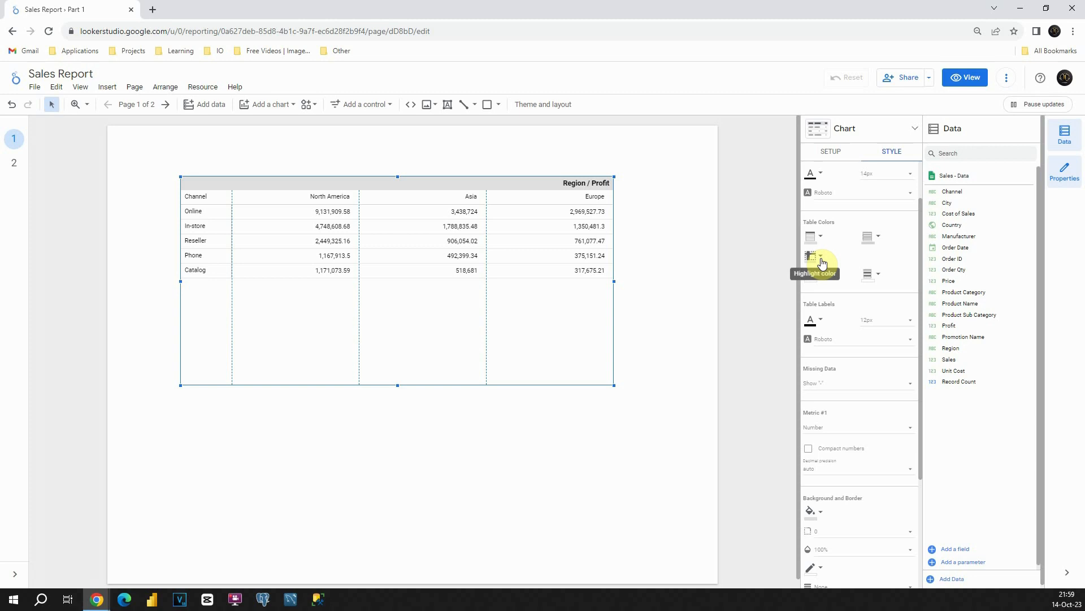
Set the table's hover highlight colour to orange and check it on a table row
click(812, 257)
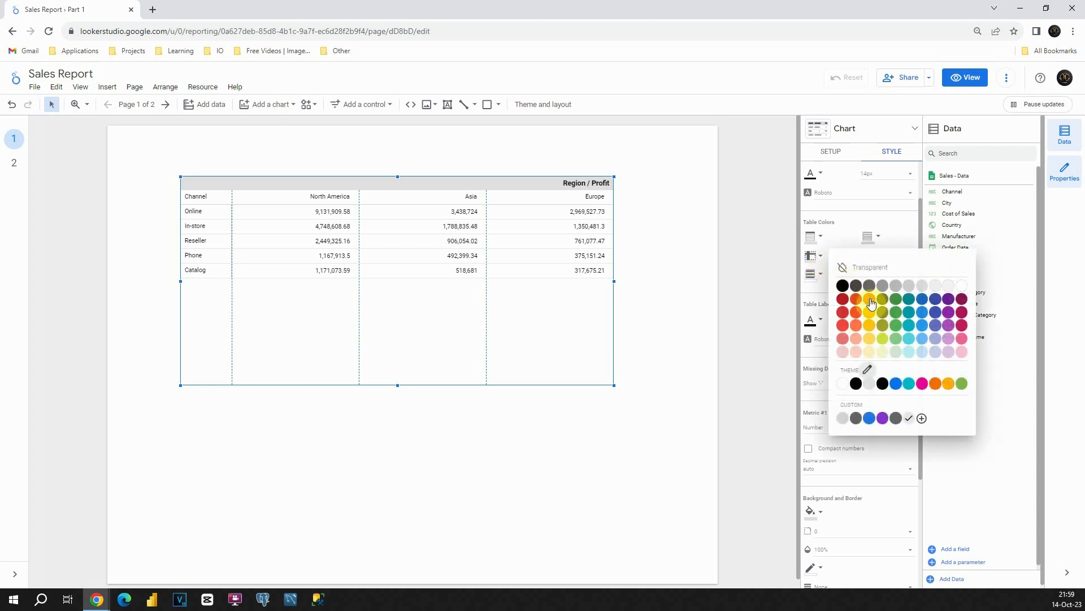
click(707, 287)
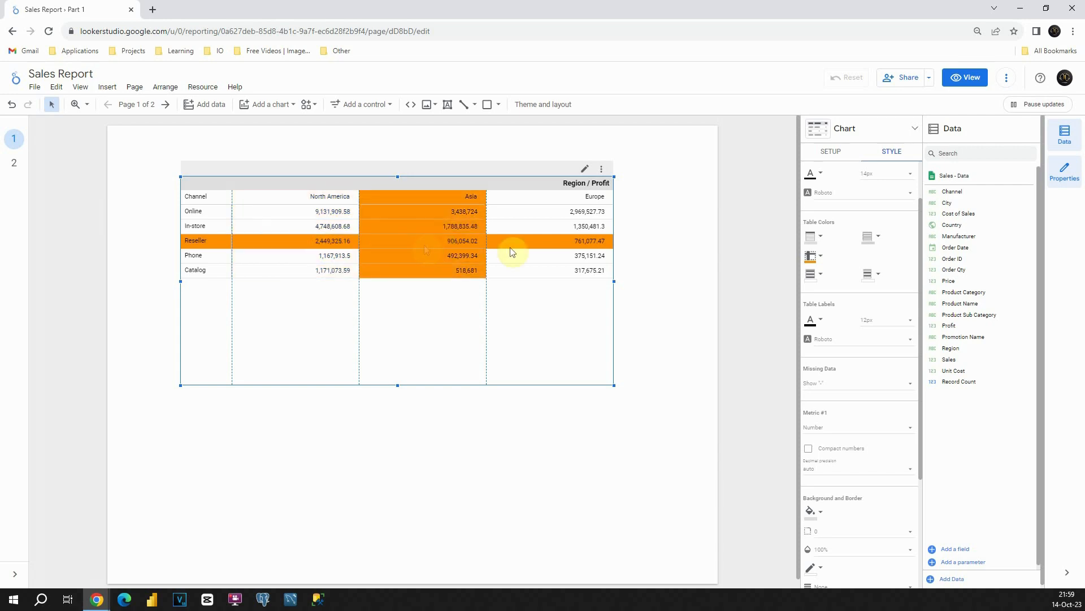
click(820, 257)
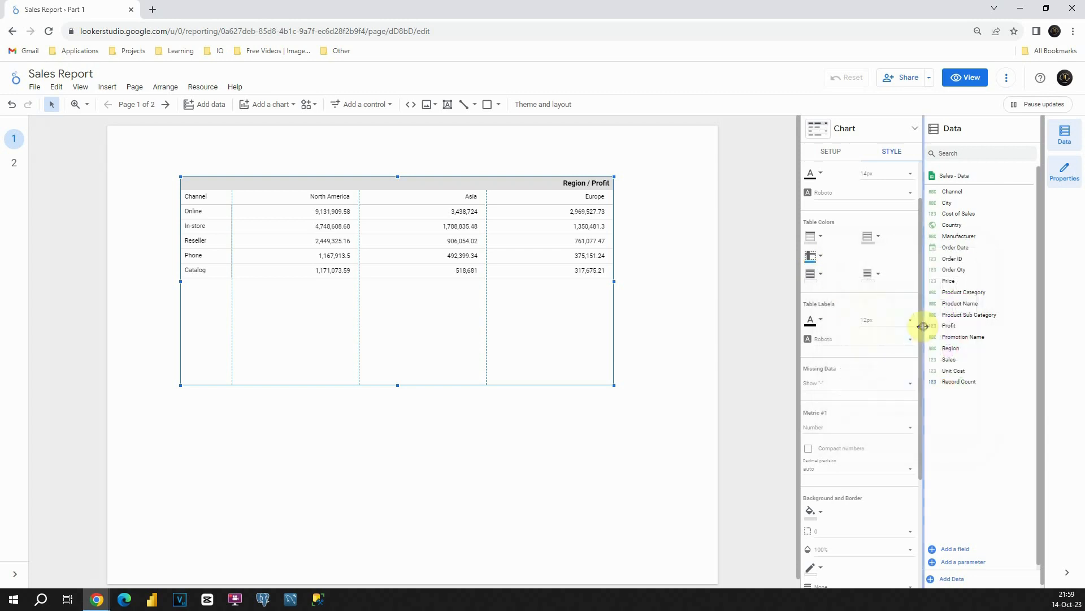
click(450, 211)
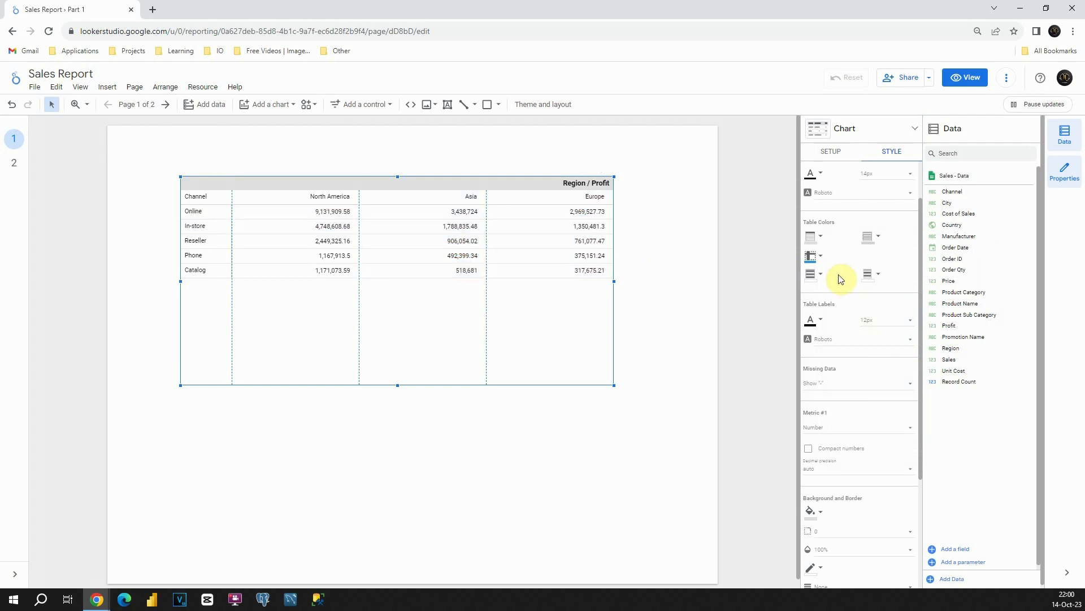
mouse_move(832, 283)
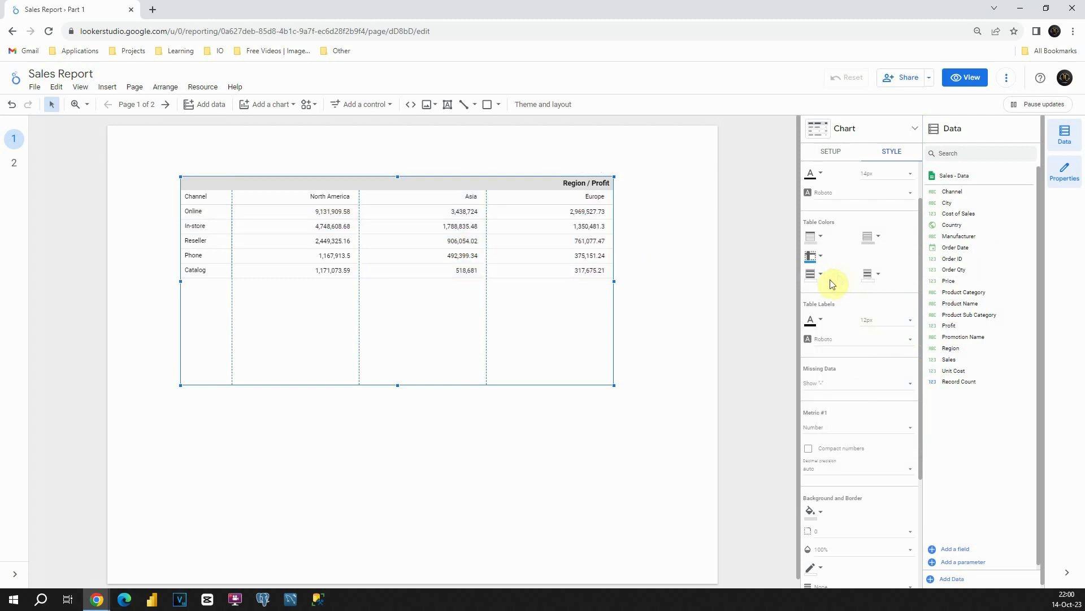
mouse_move(851, 312)
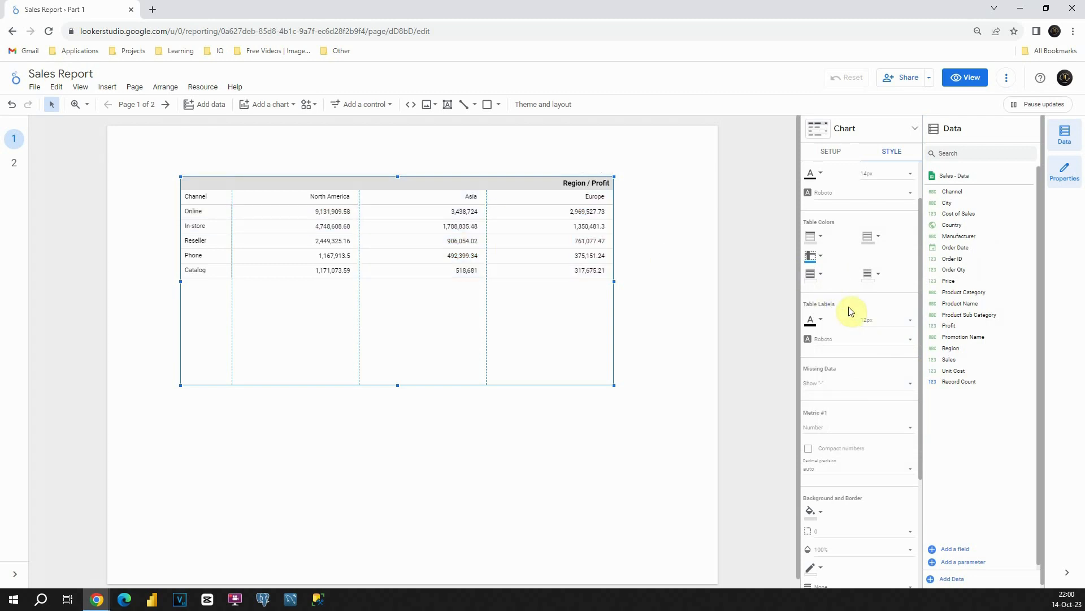
mouse_move(860, 322)
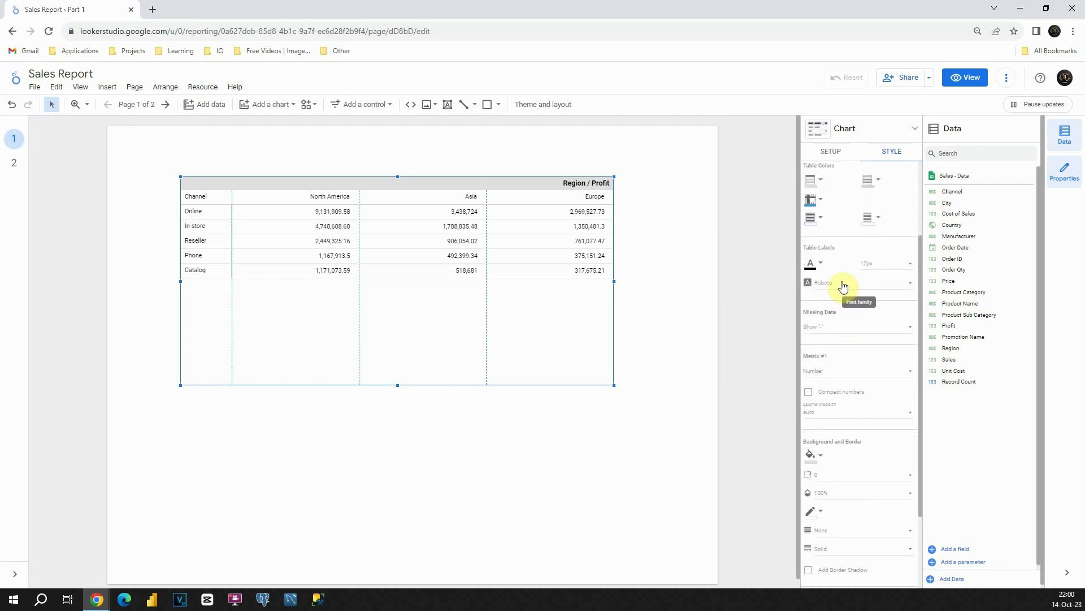
Scroll the Style settings down to Metric #1's display type options
scroll(down, 3)
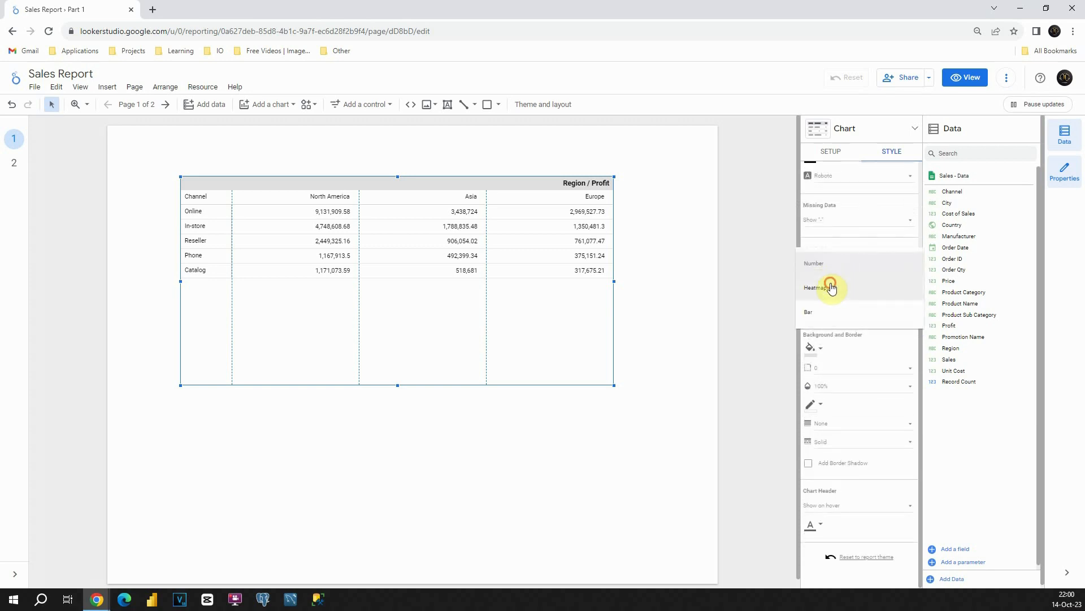
Show Profit as a blue heatmap, trying Compact numbers then restoring full values
click(815, 286)
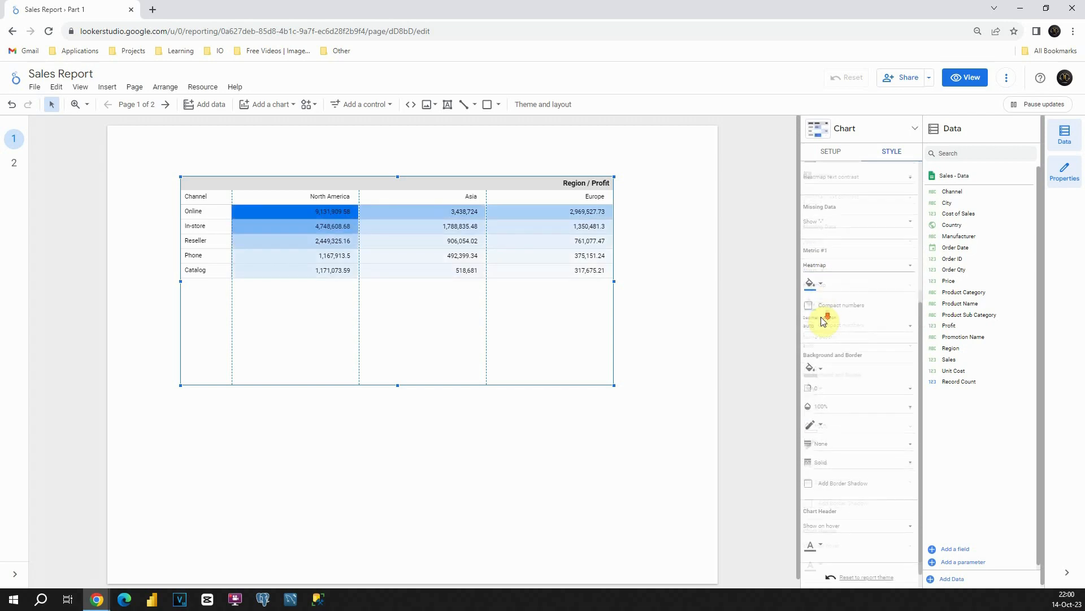
click(807, 285)
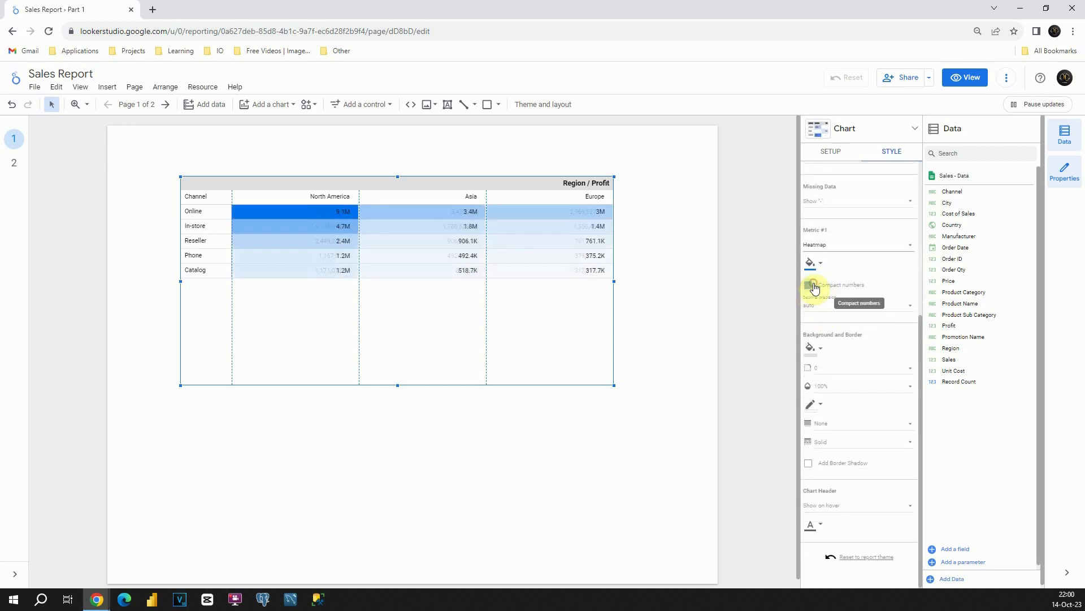
click(808, 285)
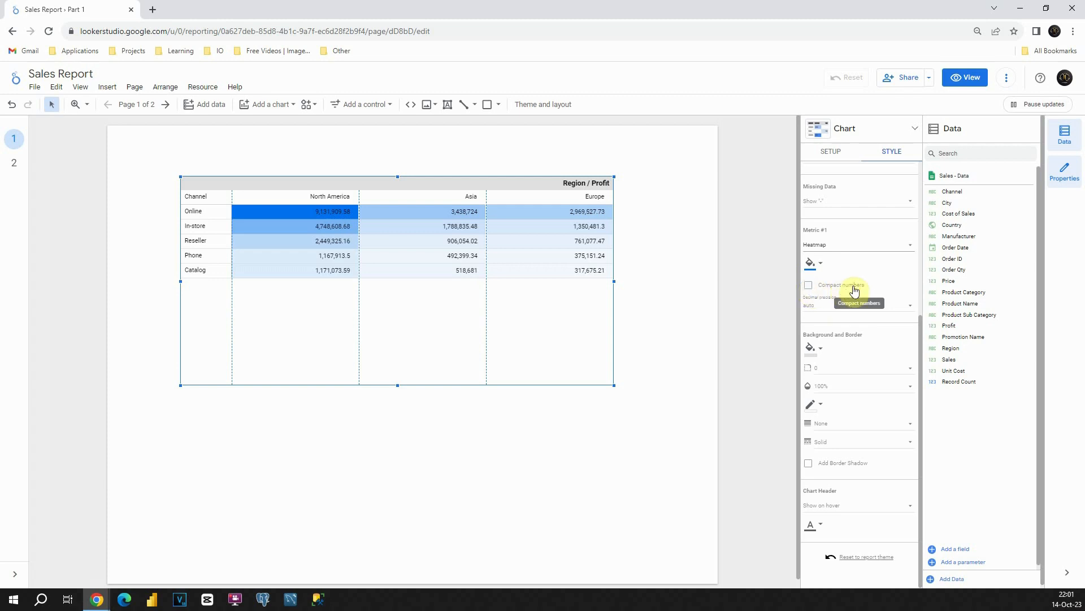
mouse_move(822, 338)
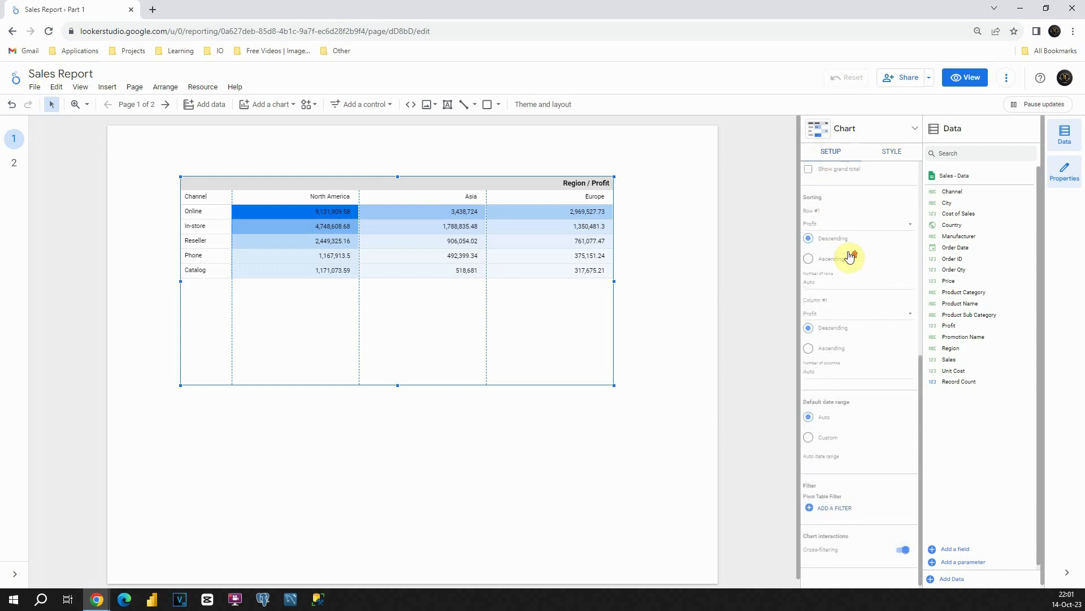
scroll(up, 3)
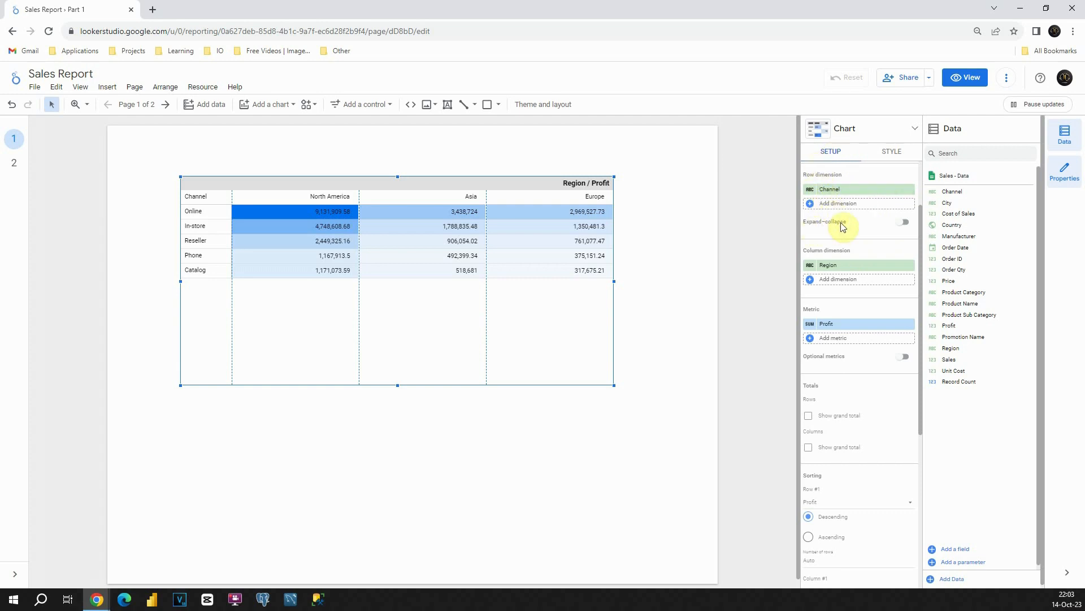
mouse_move(903, 220)
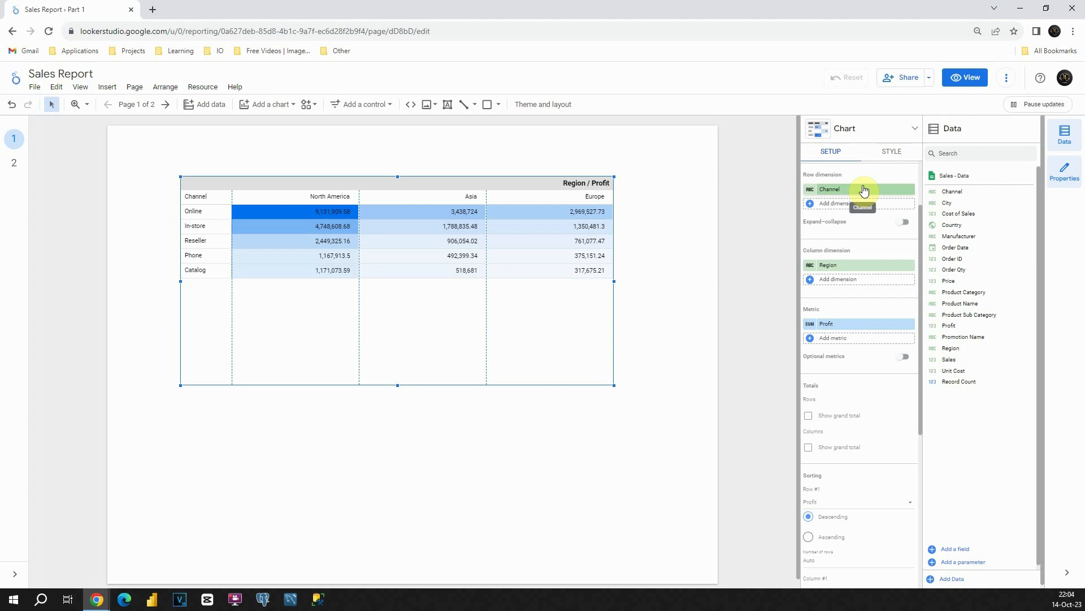
mouse_move(952, 202)
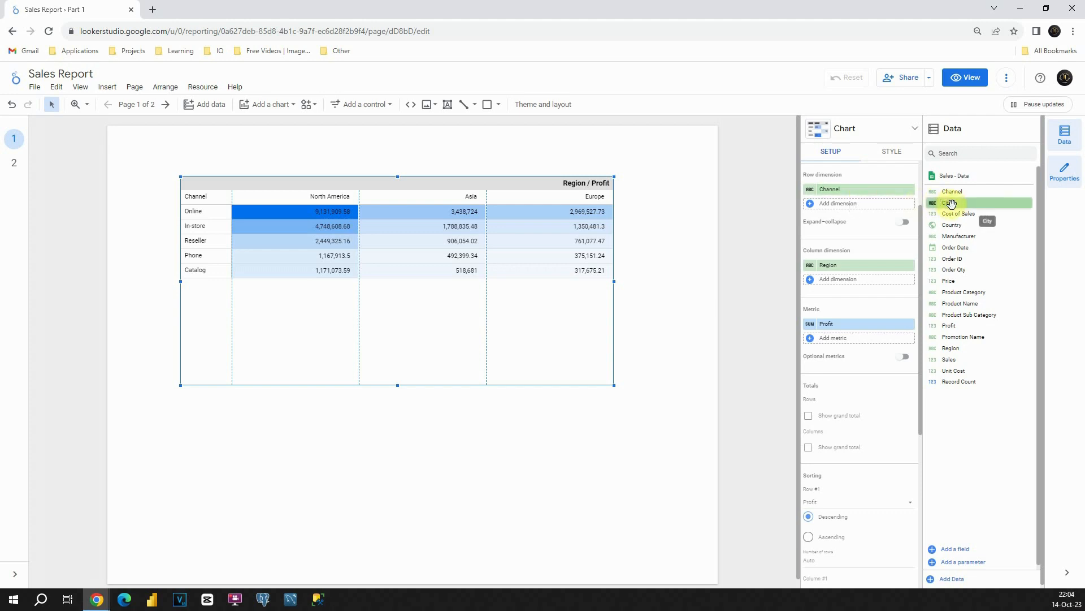
Add City as a second row dimension under Channel with Expand-collapse enabled
click(952, 202)
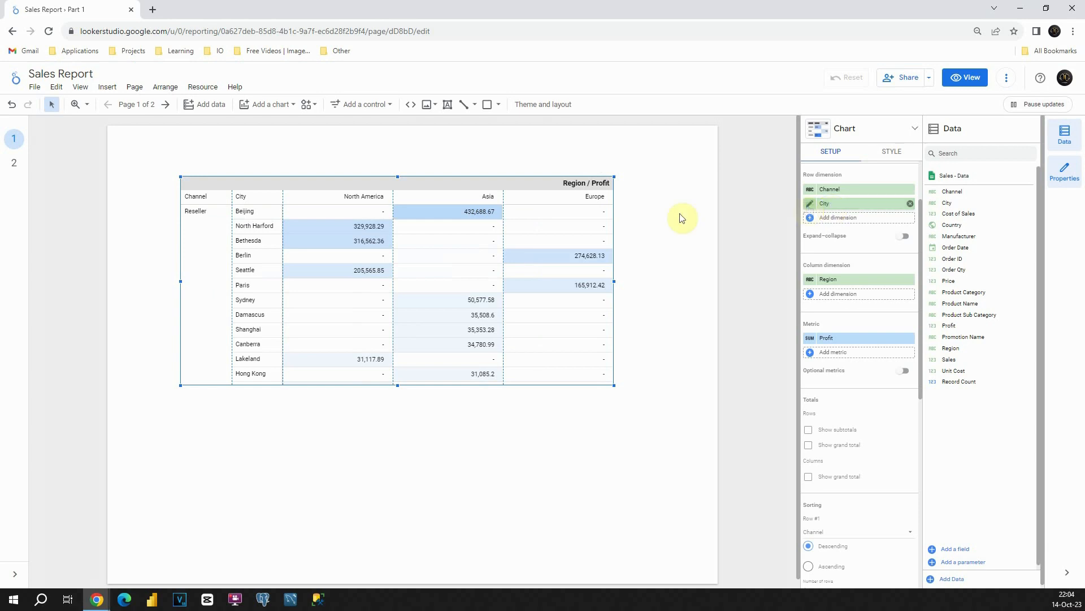
click(196, 211)
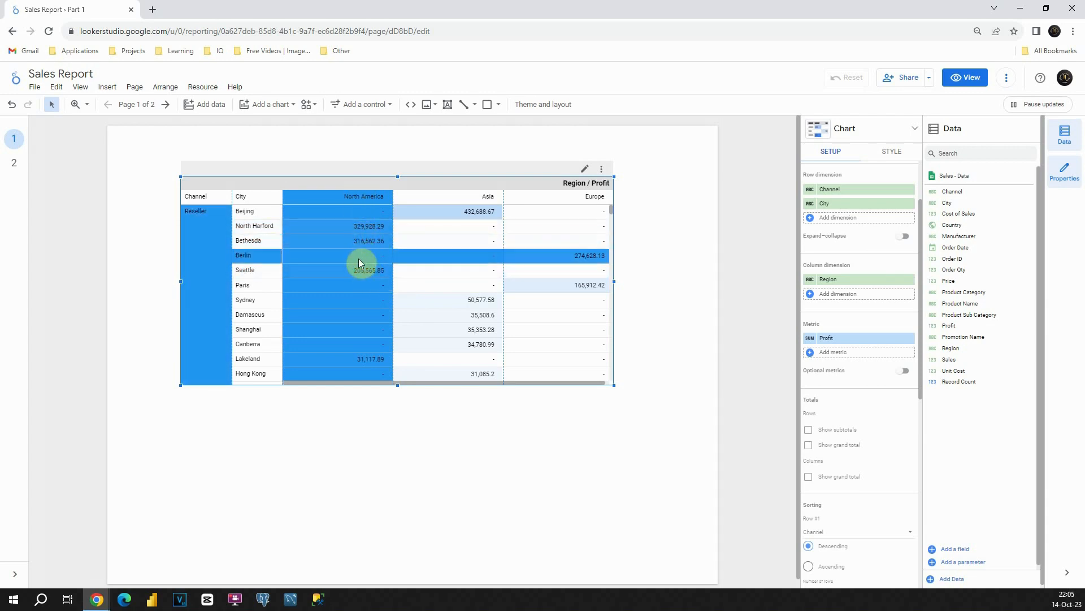
mouse_move(358, 271)
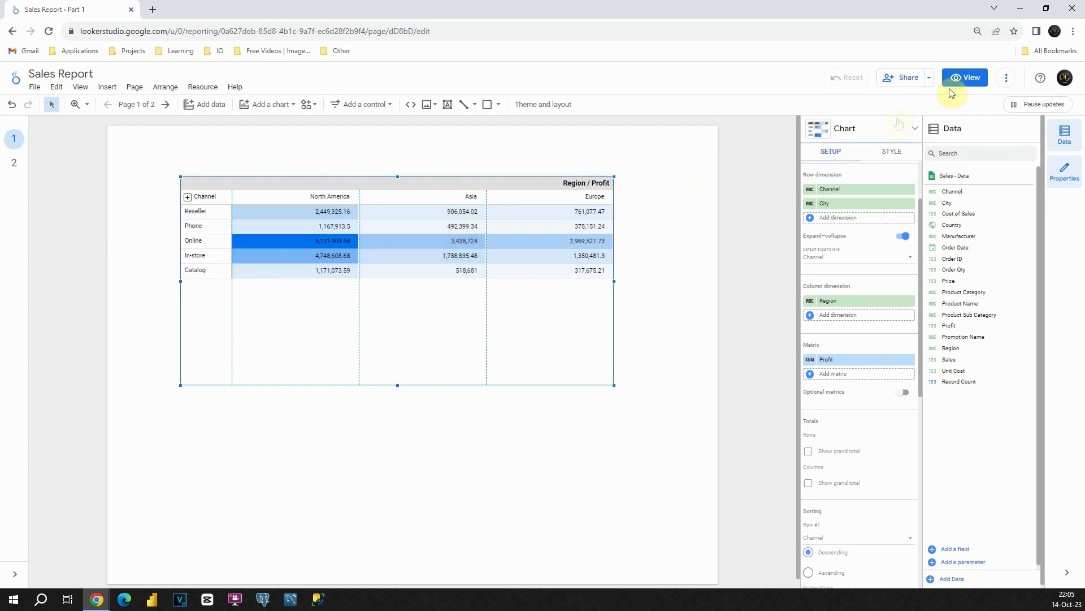
View the report as a reader and expand all channels into their city rows
click(965, 77)
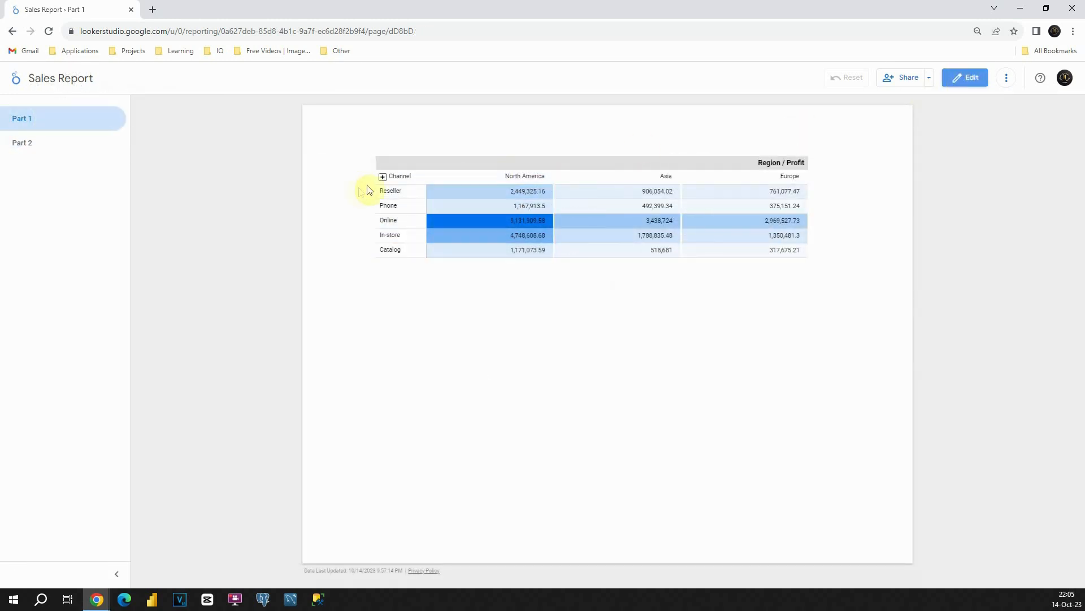
click(382, 177)
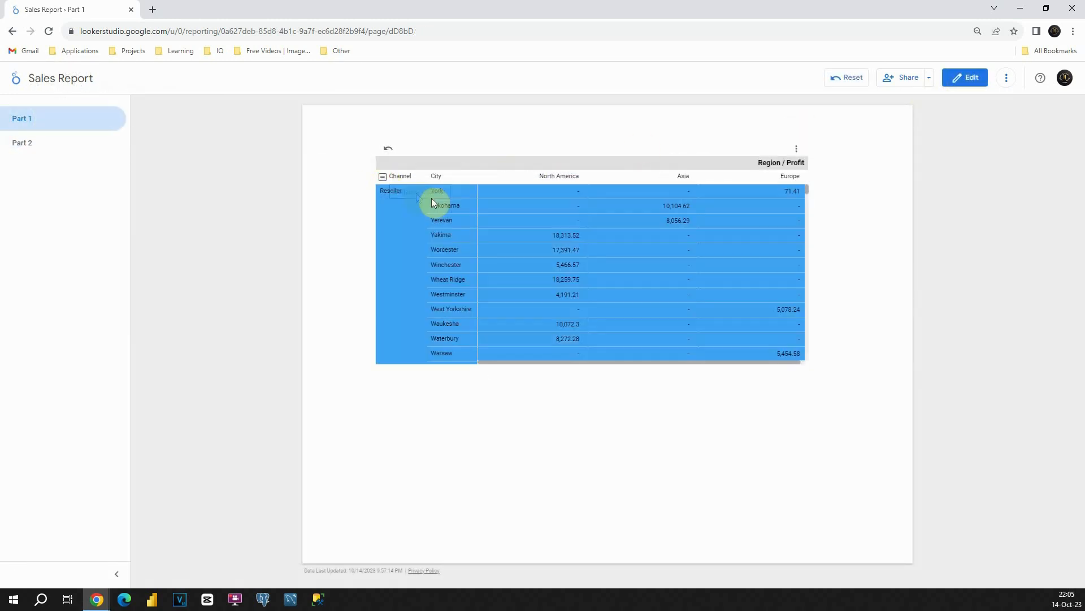
click(446, 204)
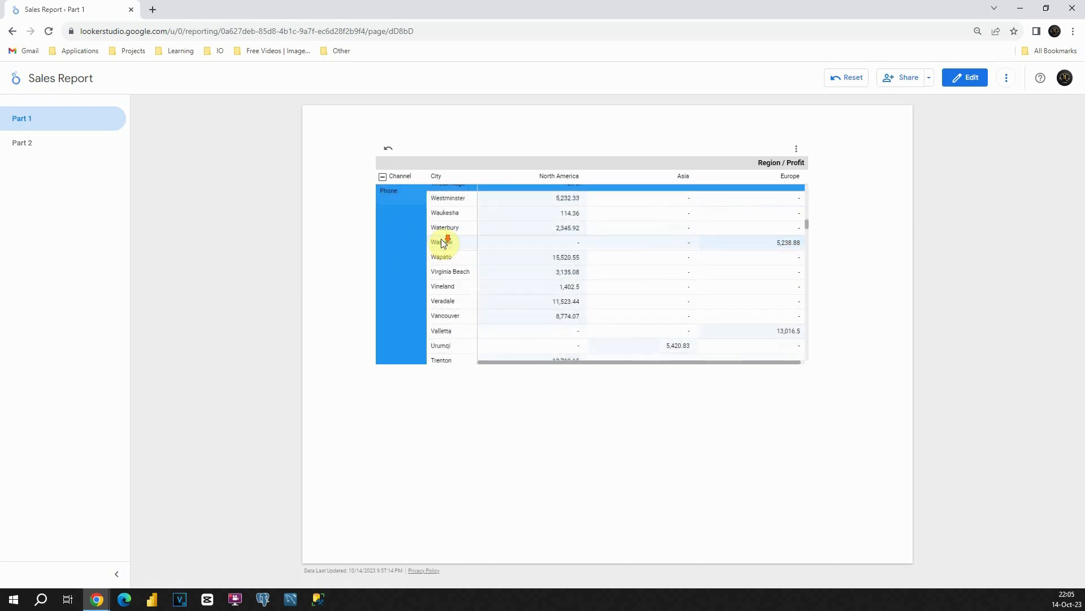
scroll(up, 3)
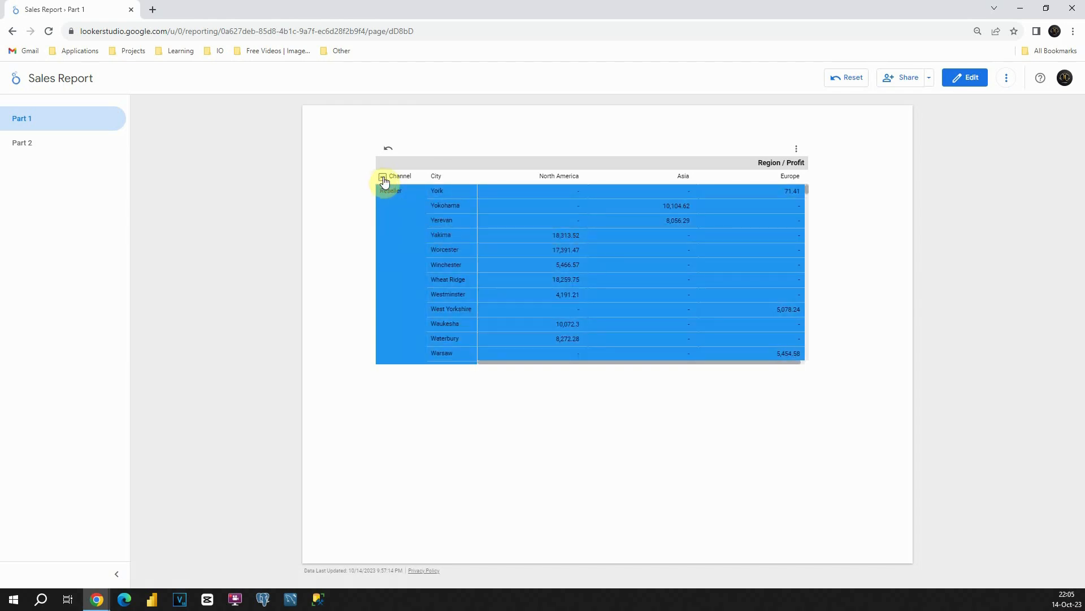
Collapse cities back under channels, select Catalog, then clear the selection
click(383, 176)
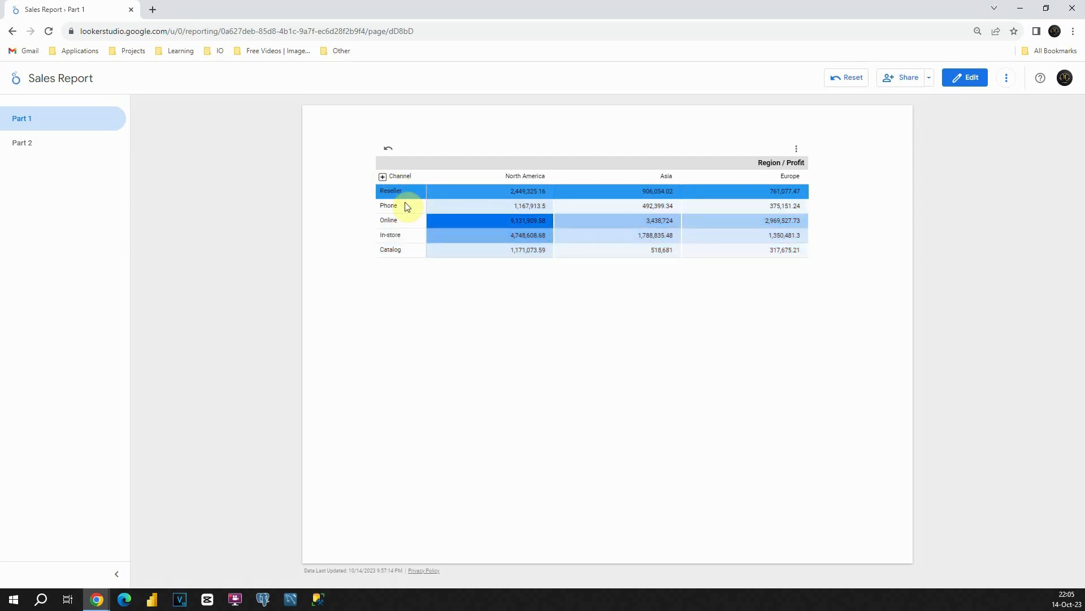
click(390, 250)
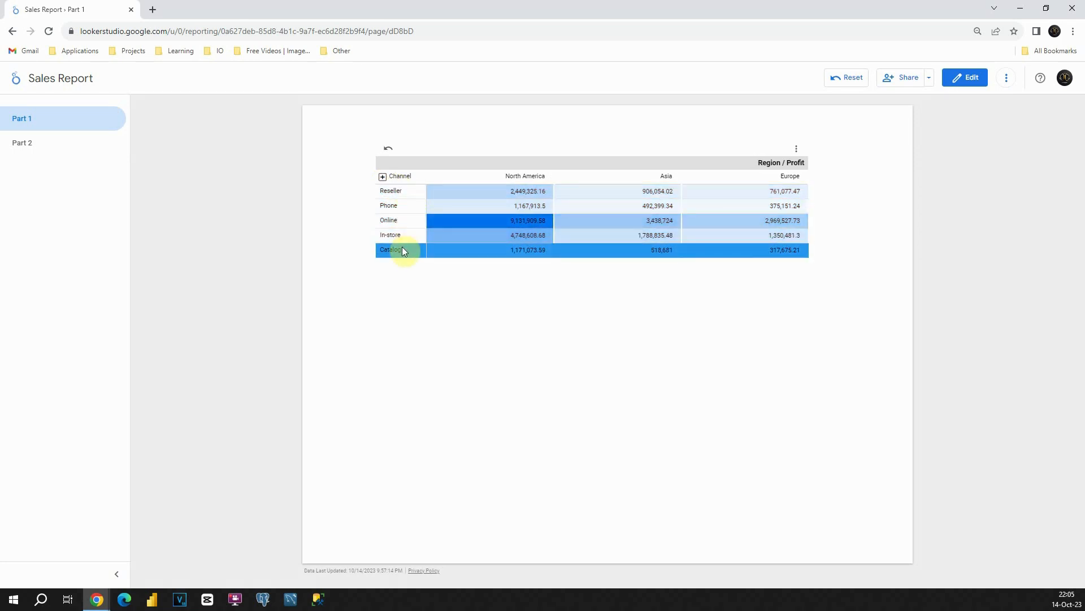
click(967, 77)
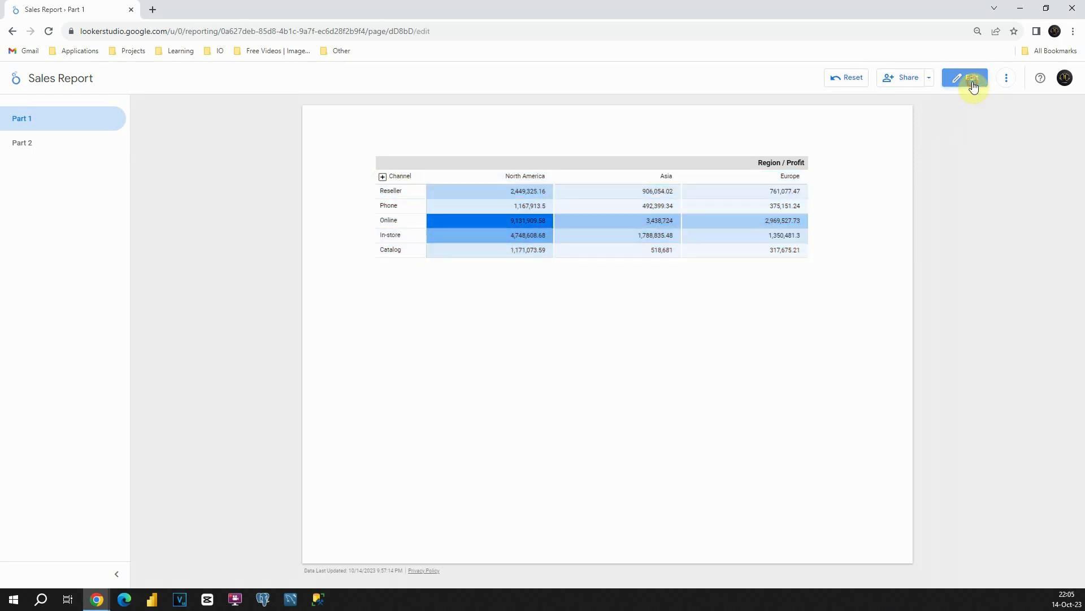
Return to editing and add a plain table listing profit by Country instead of Channel
click(969, 77)
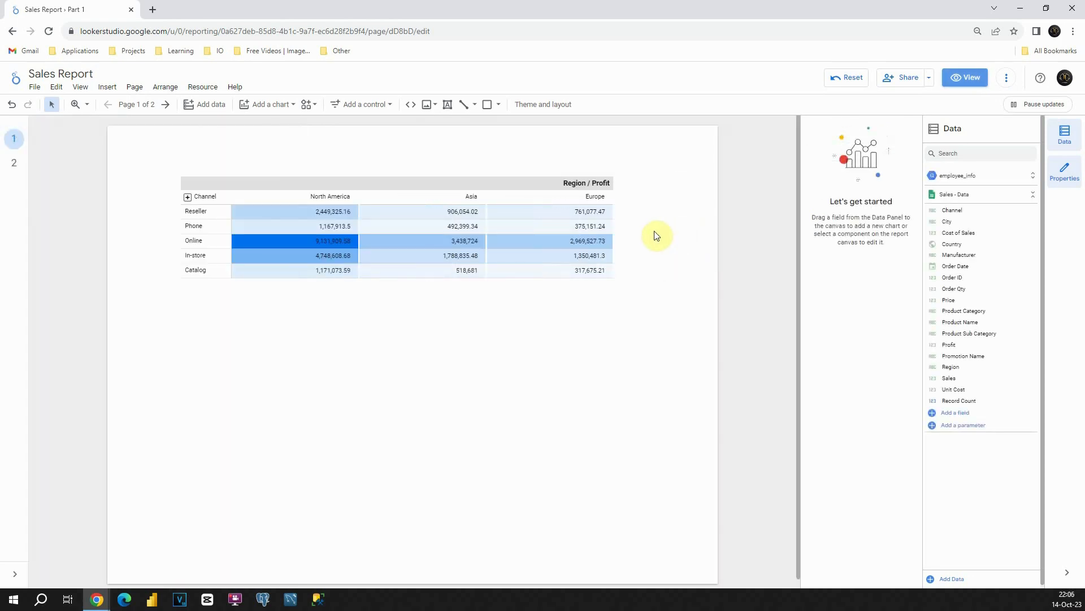
click(269, 104)
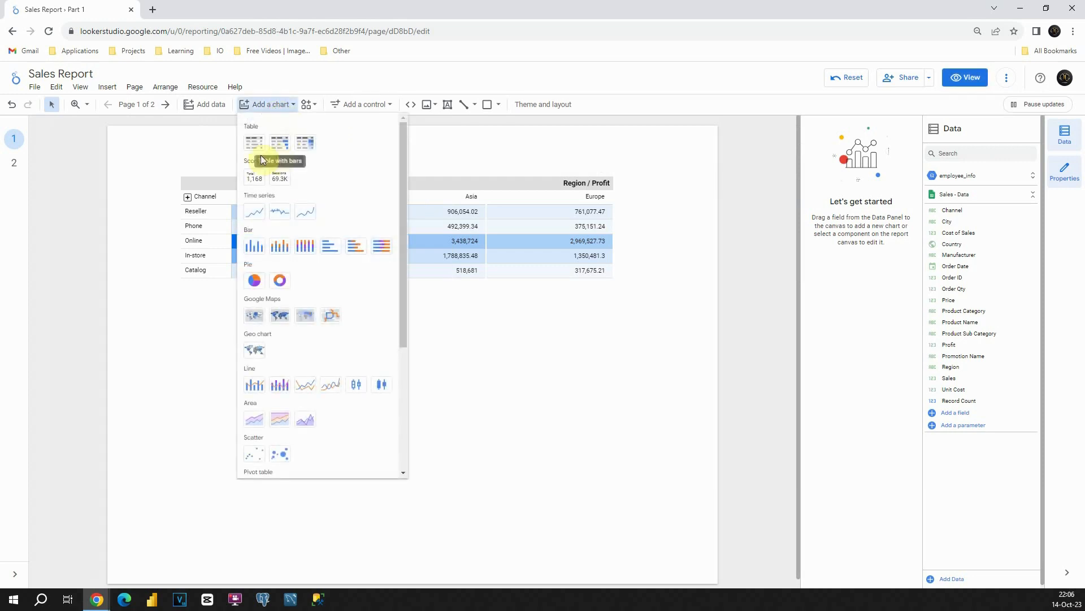
click(279, 144)
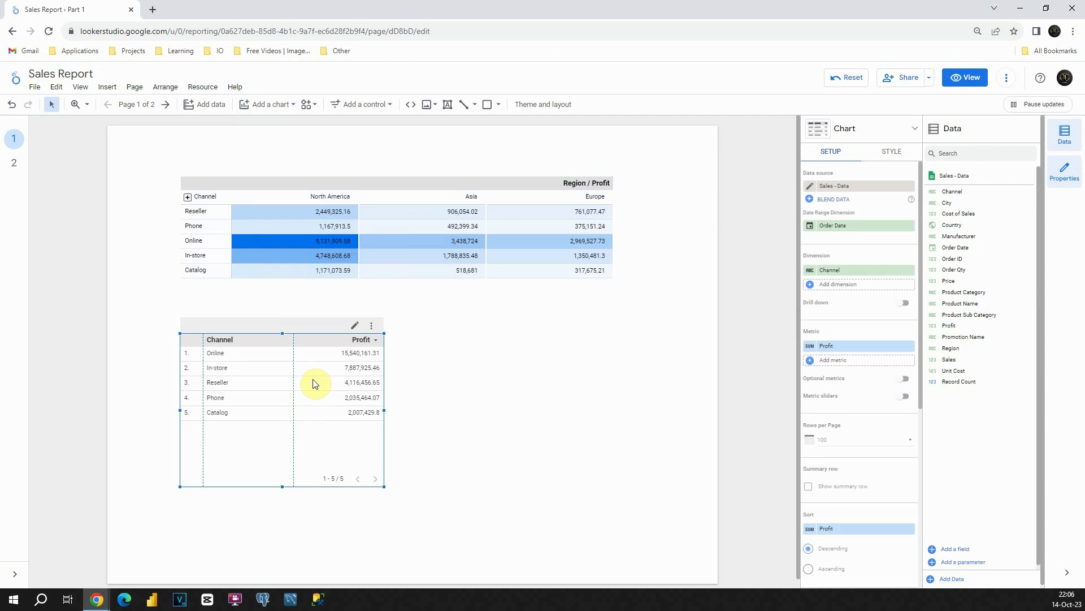
mouse_move(292, 421)
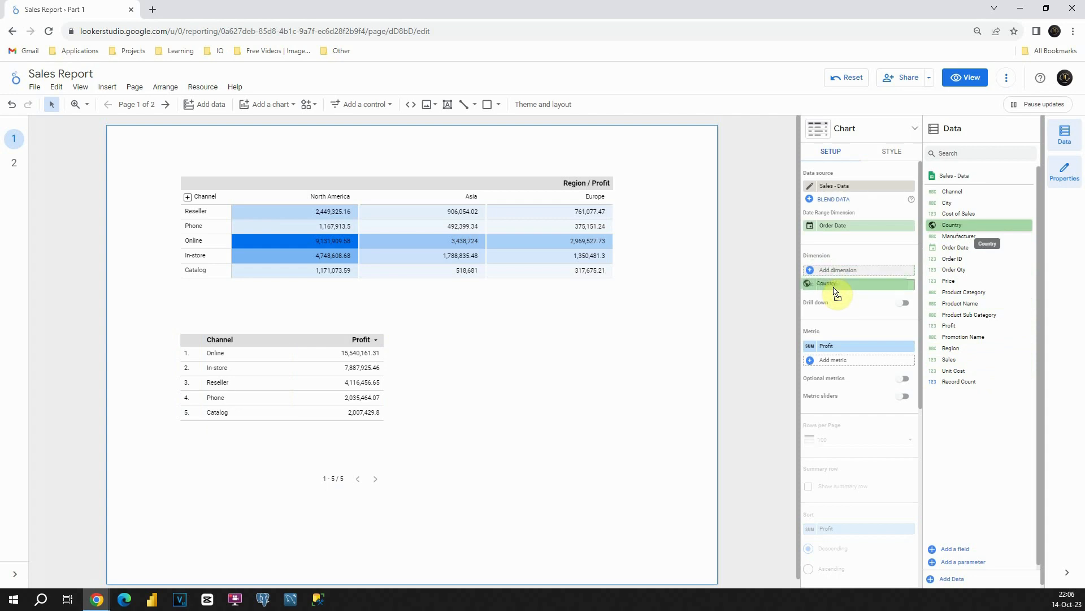
click(952, 224)
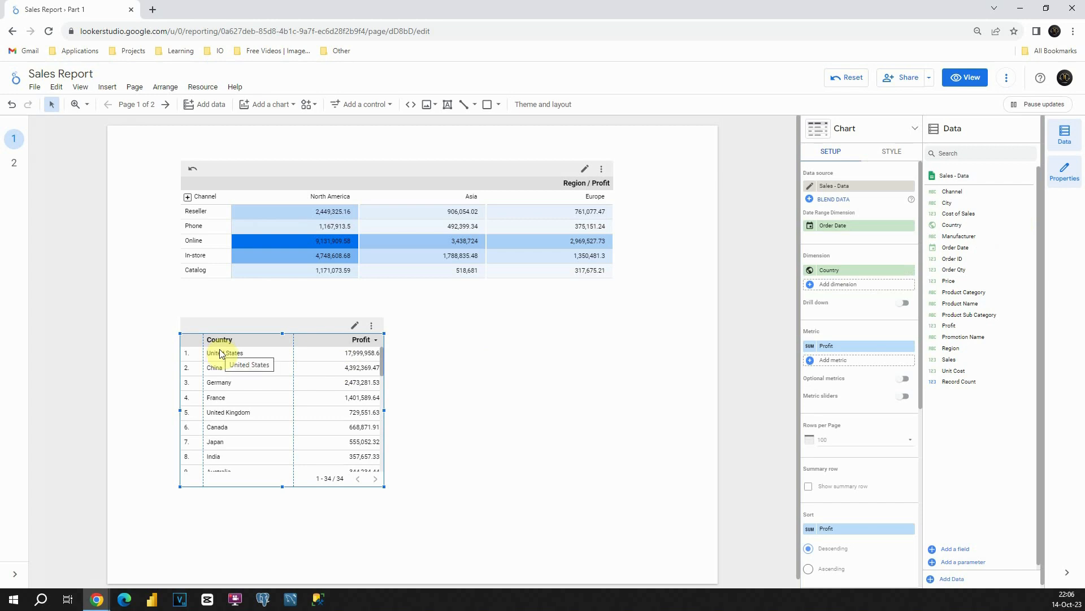
mouse_move(221, 278)
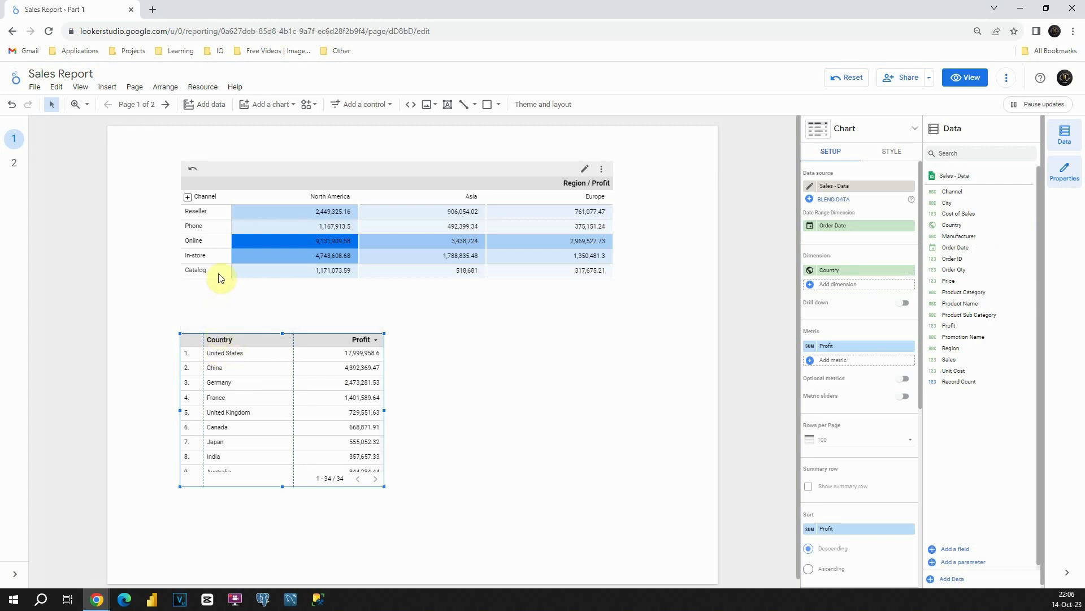
Select In-store then Phone in the pivot table to cross-filter the country profit table
click(204, 211)
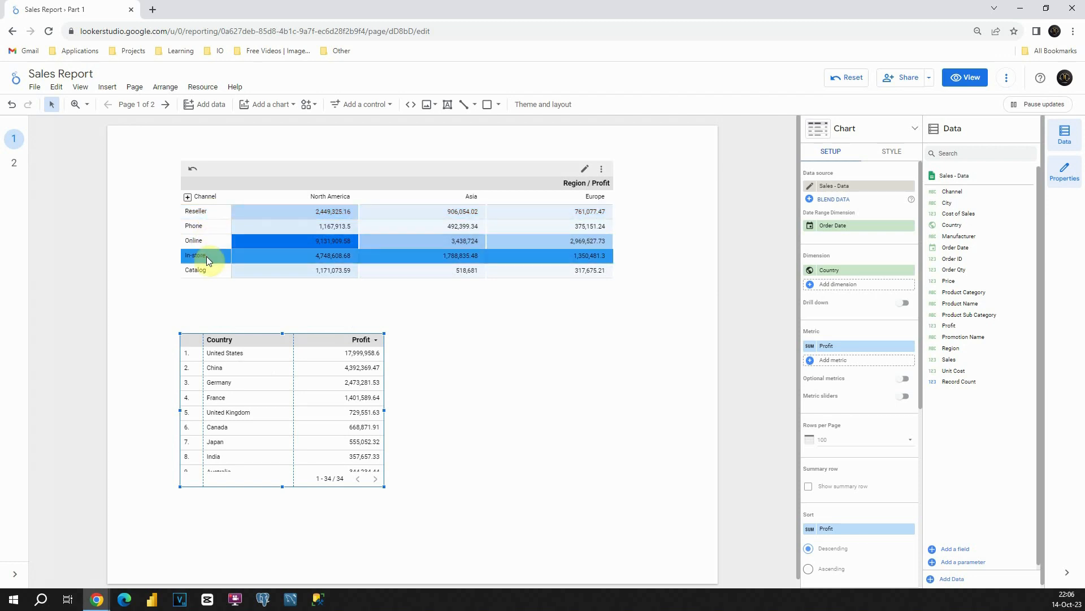
mouse_move(199, 256)
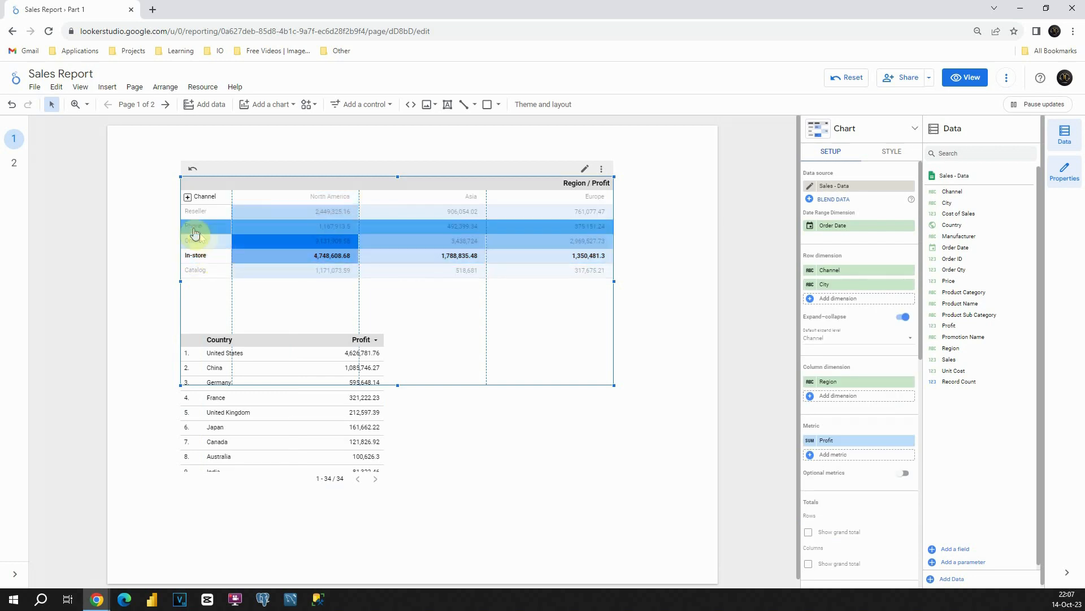
click(193, 226)
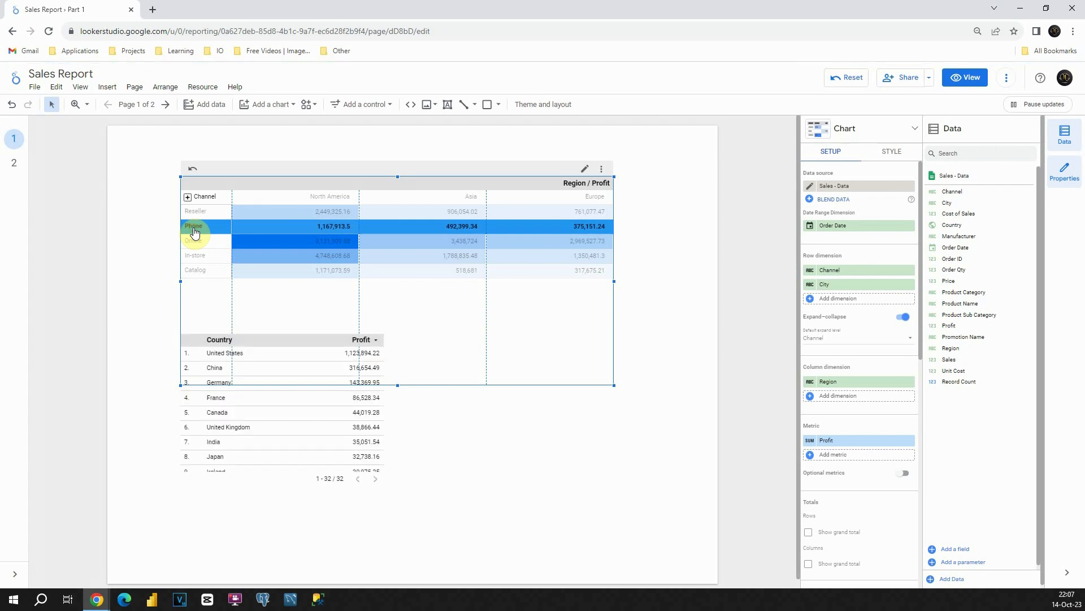